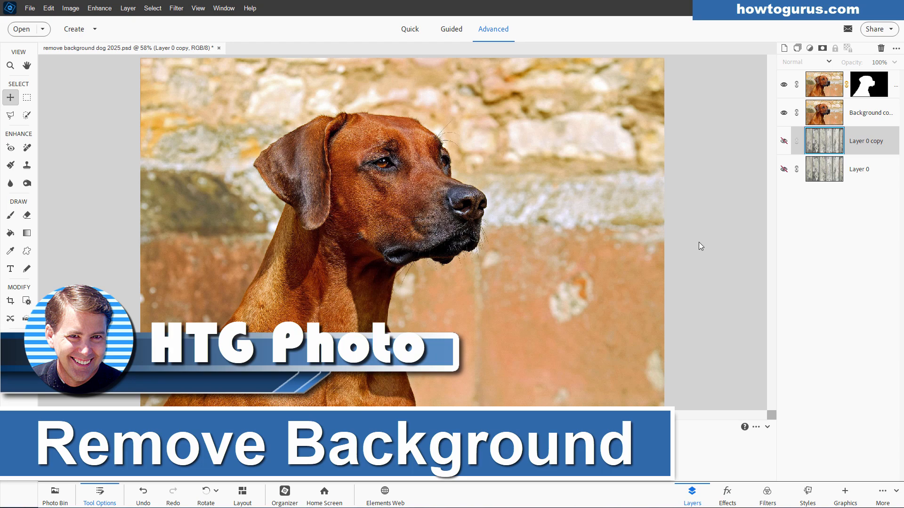
Toggle the photo and fence layers' visibility to compare cutout, fence and original views
left_click(783, 112)
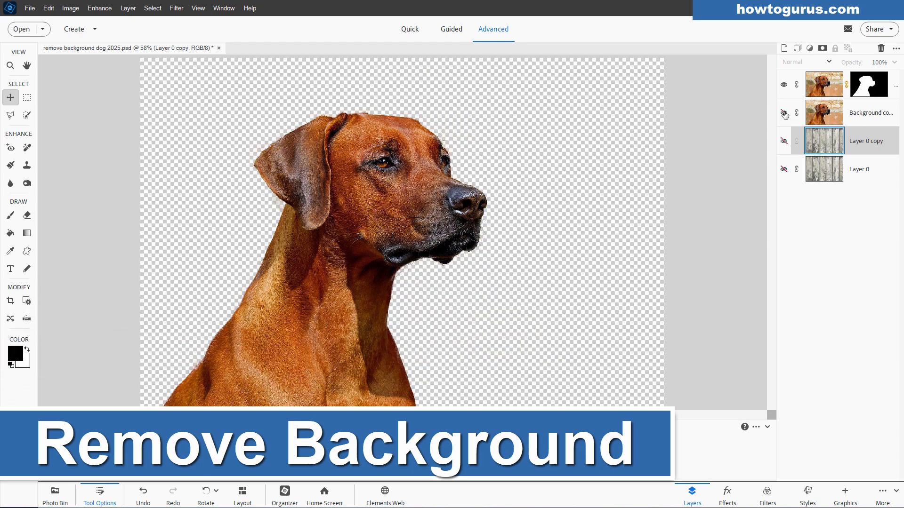
left_click(783, 112)
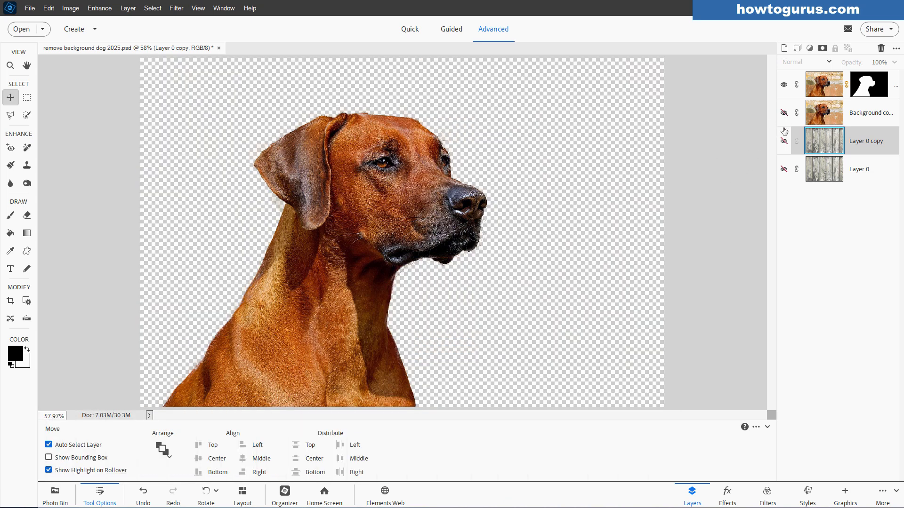
left_click(784, 140)
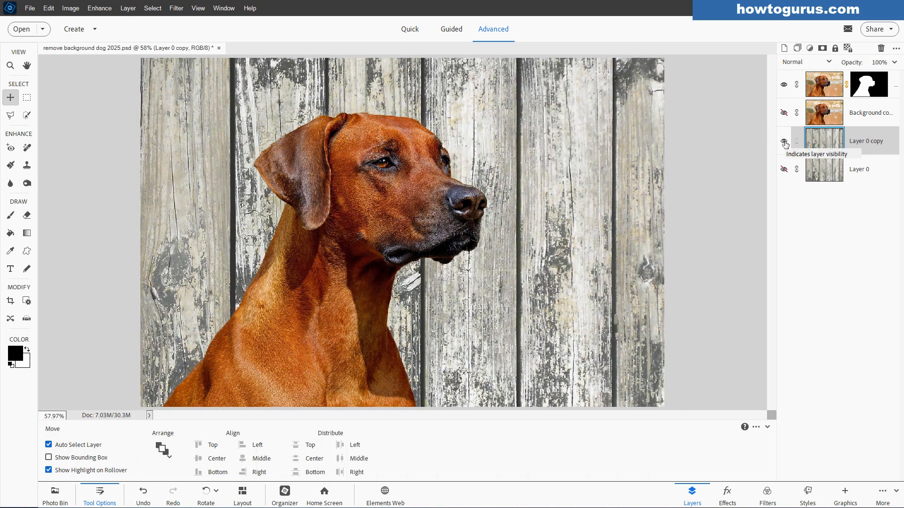
left_click(784, 140)
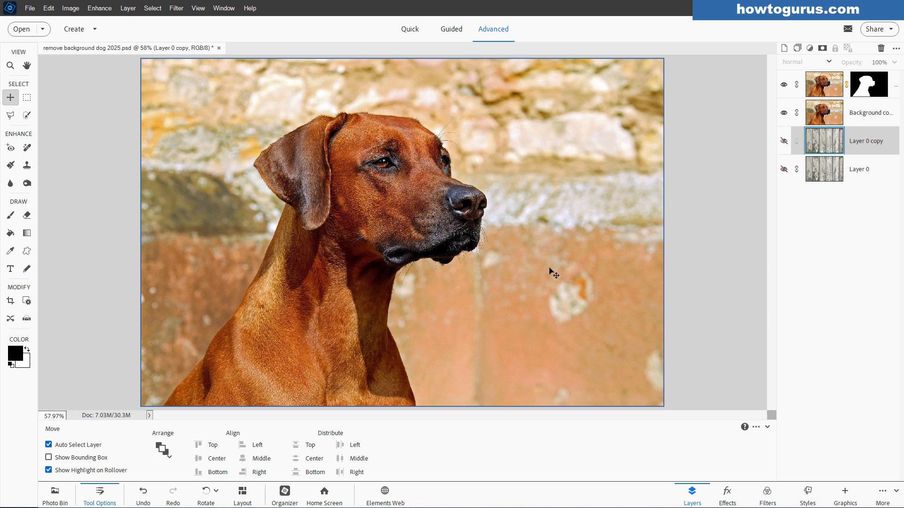
mouse_move(610, 199)
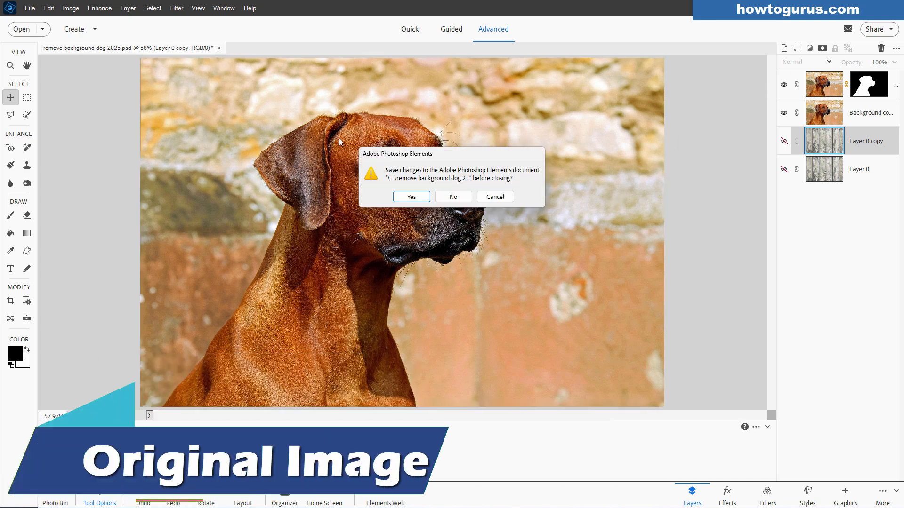
Dismiss the save prompt and reopen rhodesian-ridgeback-2727035_1920.jpg from recent files
left_click(453, 197)
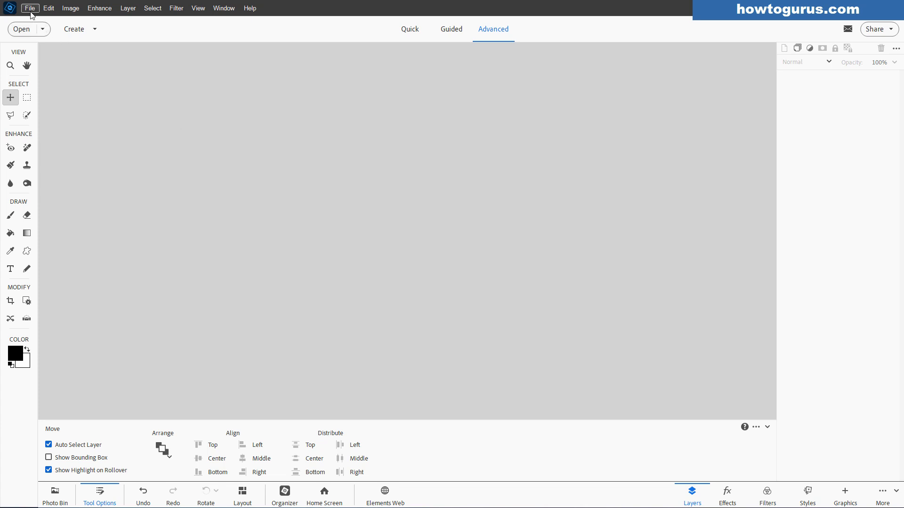
left_click(29, 8)
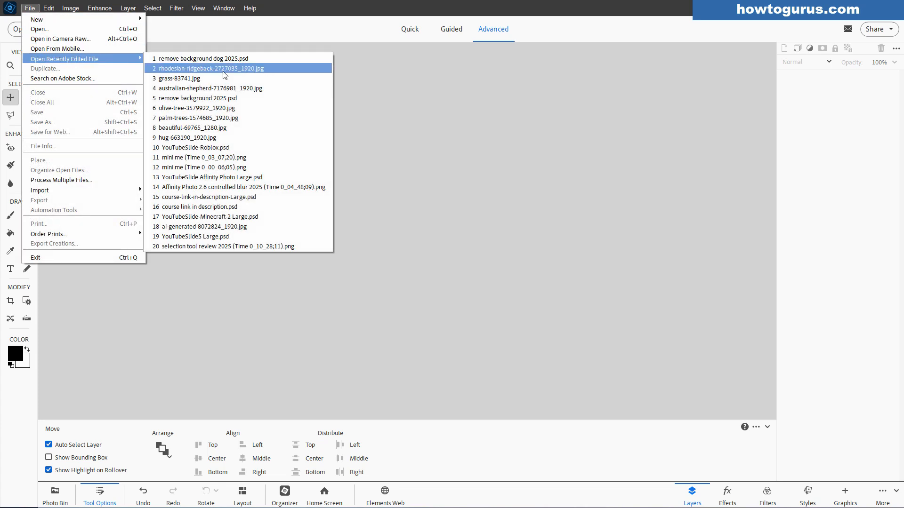
left_click(209, 68)
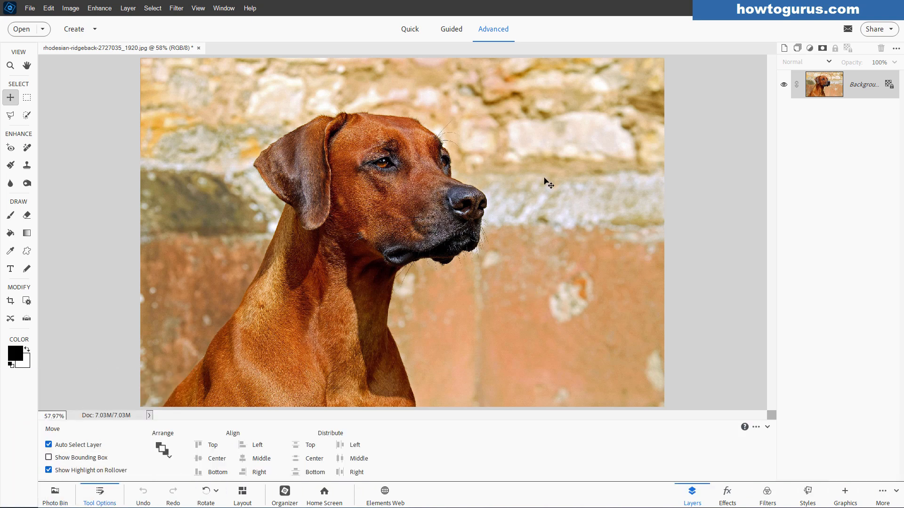
mouse_move(440, 104)
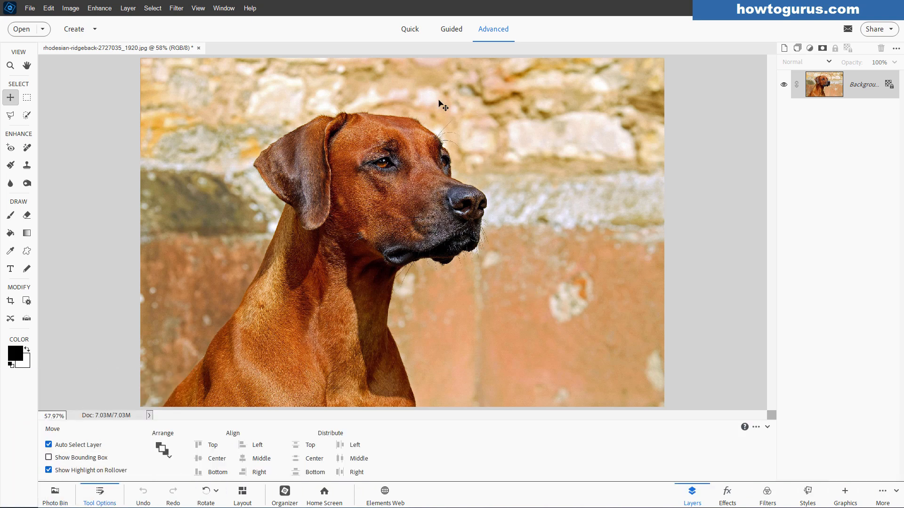
mouse_move(491, 316)
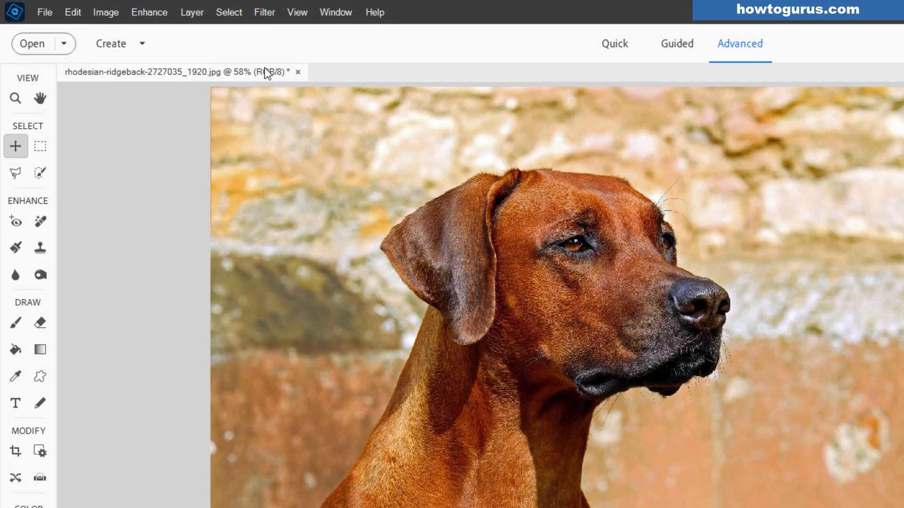
Auto-select the dog subject, separating it from the stone wall
left_click(228, 12)
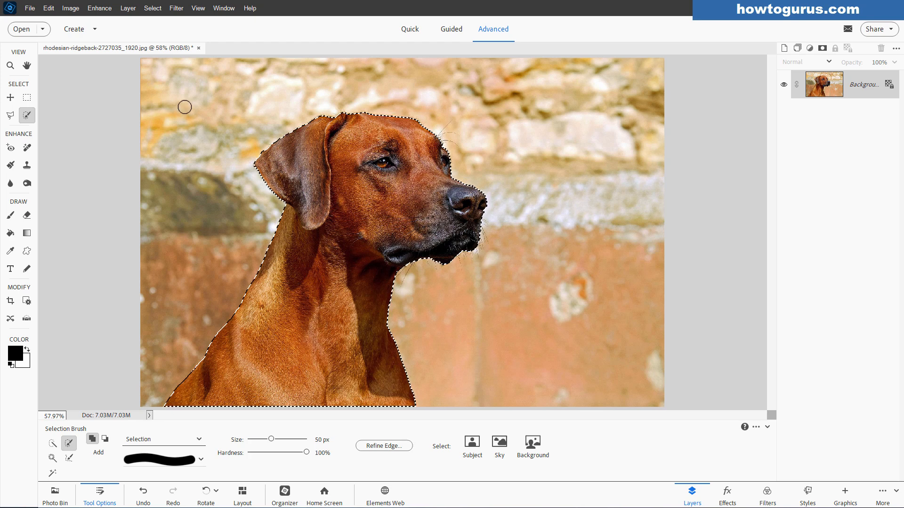
Deselect, then trace a freehand Lasso outline around the dog's ear and head
key("ctrl+d")
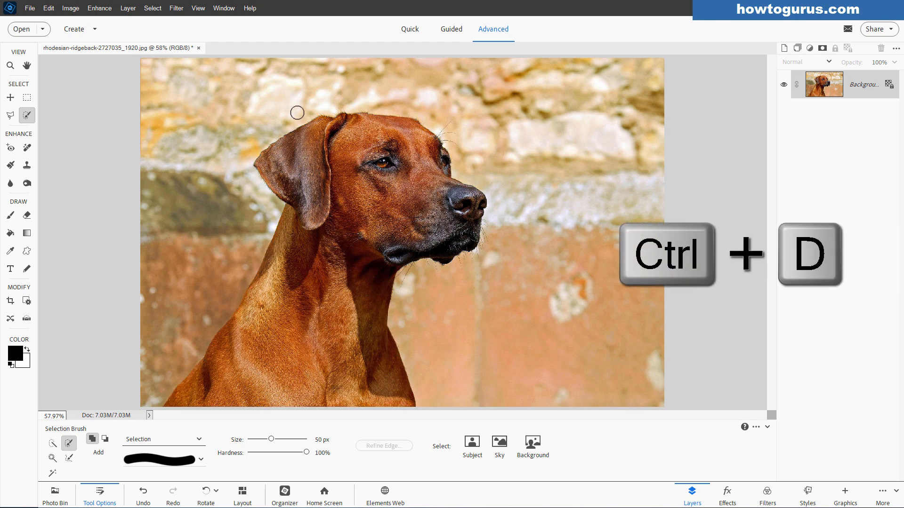
key("ctrl+d")
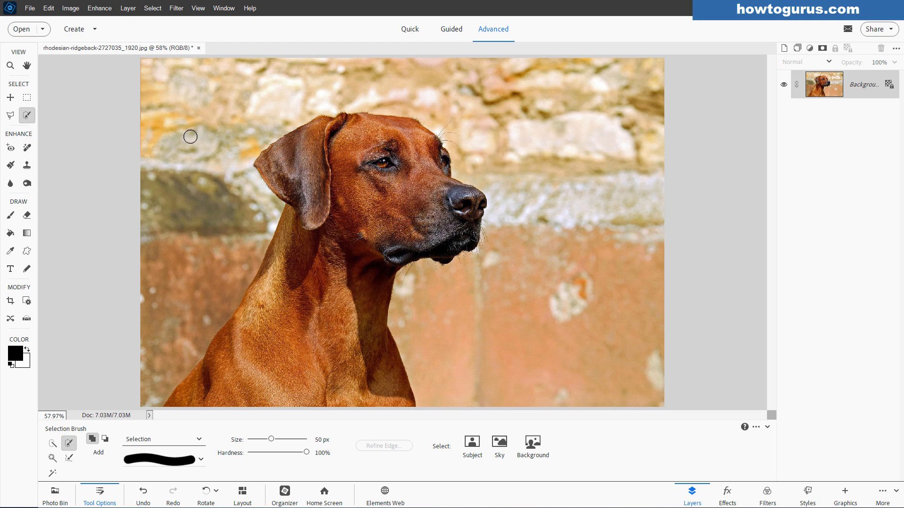
left_click(10, 115)
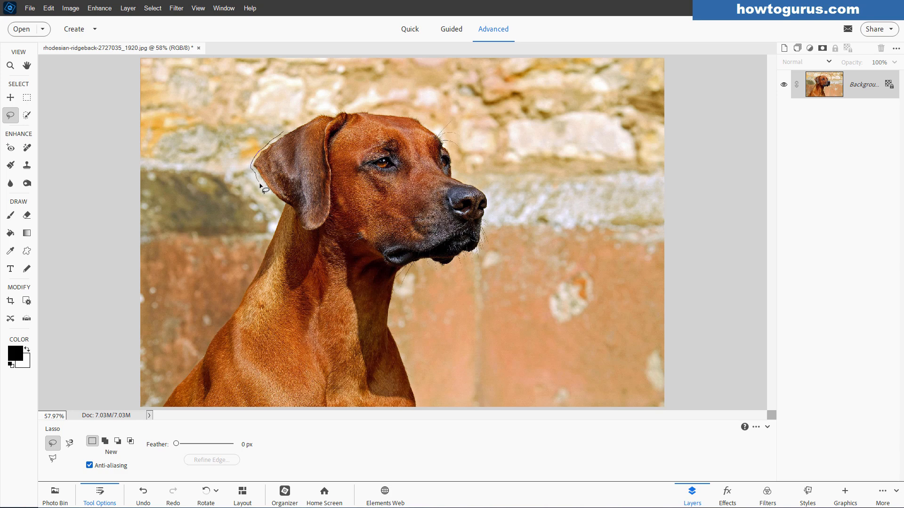
left_click_drag(266, 184, 264, 248)
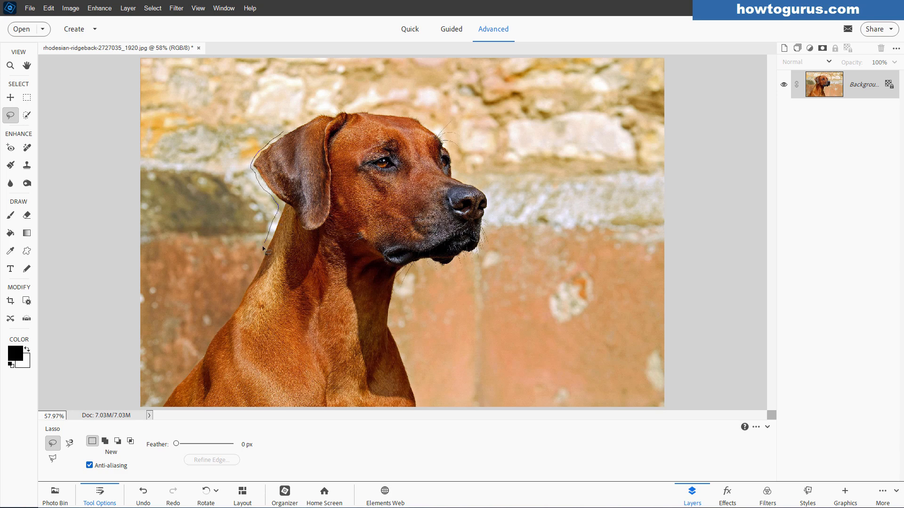
left_click_drag(265, 248, 216, 337)
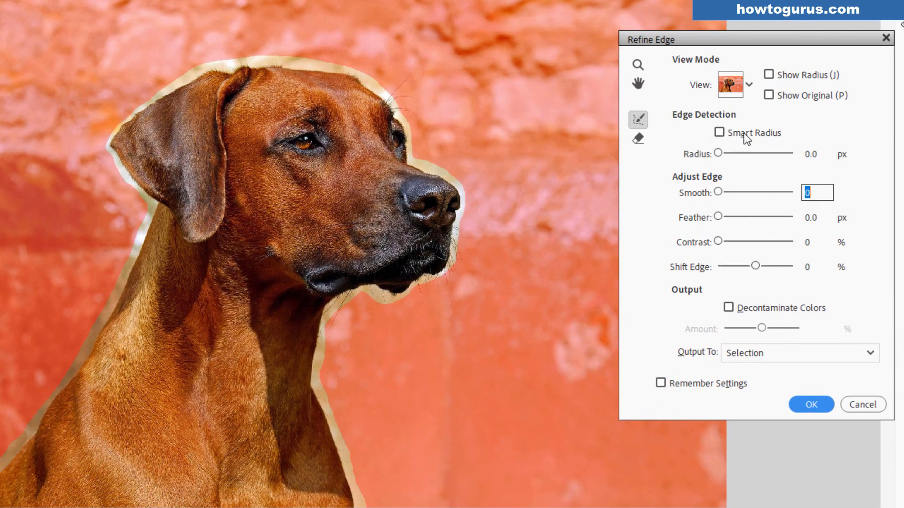
Brush the Refine Radius tool along the brow whiskers, nose, muzzle, chin, throat and chest edges
left_click(733, 83)
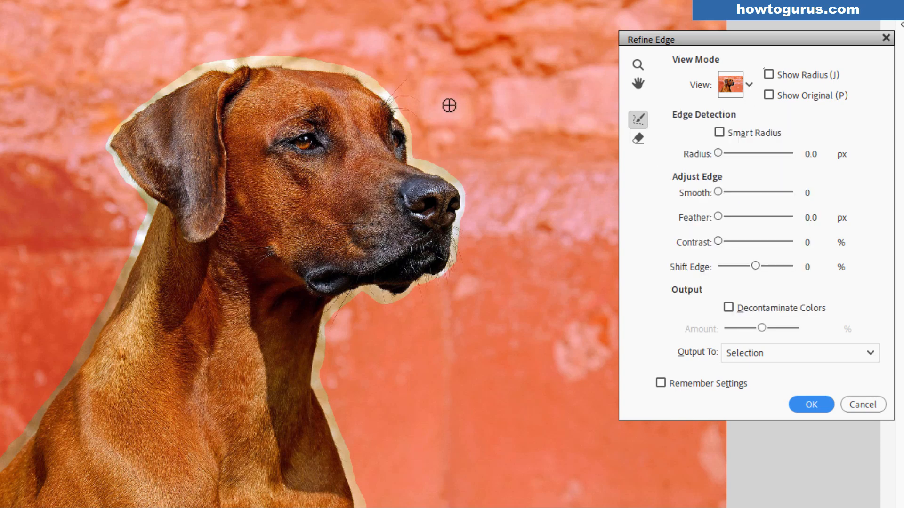
left_click_drag(449, 105, 382, 95)
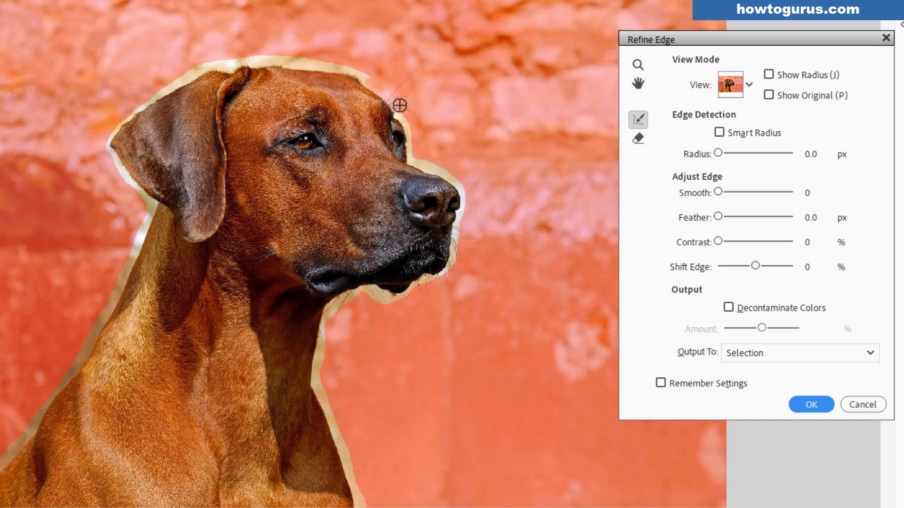
left_click_drag(399, 106, 416, 113)
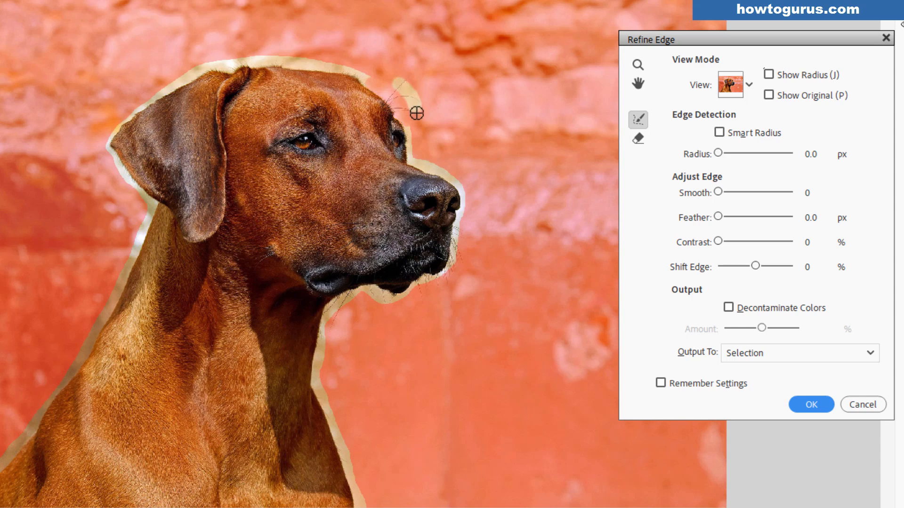
left_click_drag(417, 112, 408, 122)
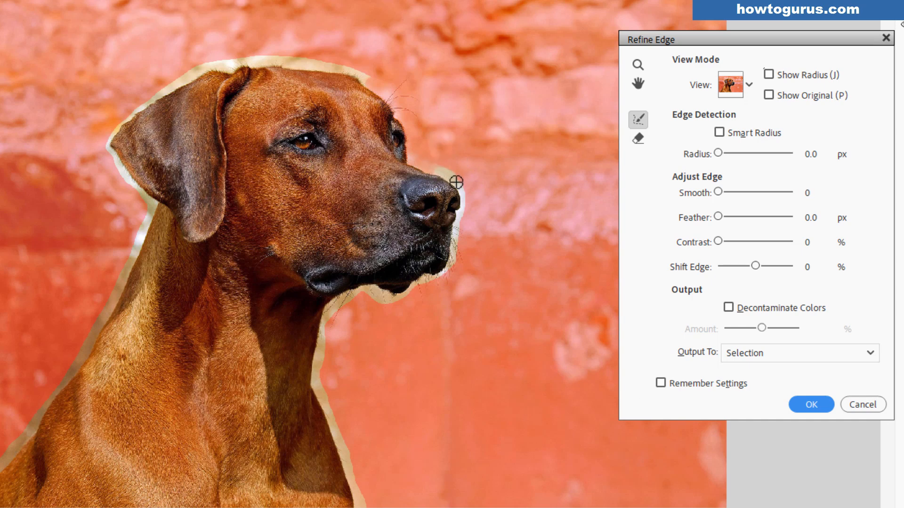
left_click_drag(455, 182, 464, 200)
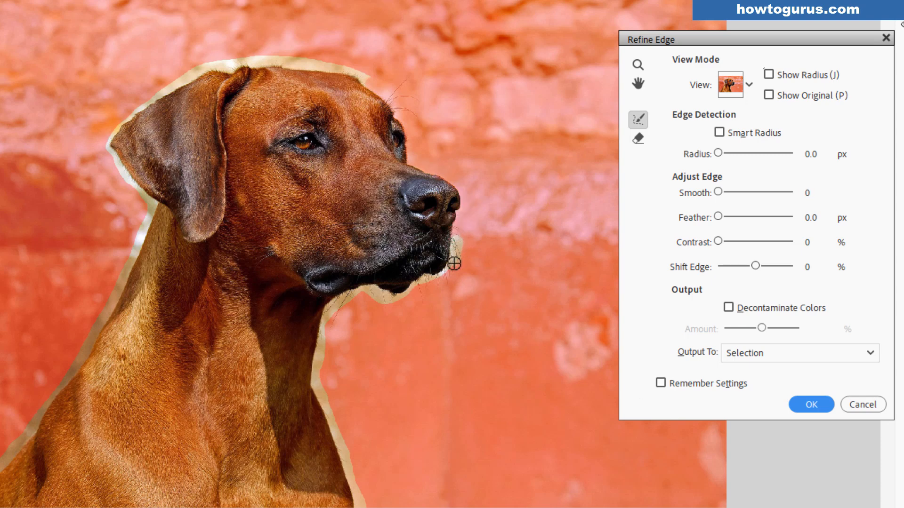
left_click_drag(454, 264, 448, 283)
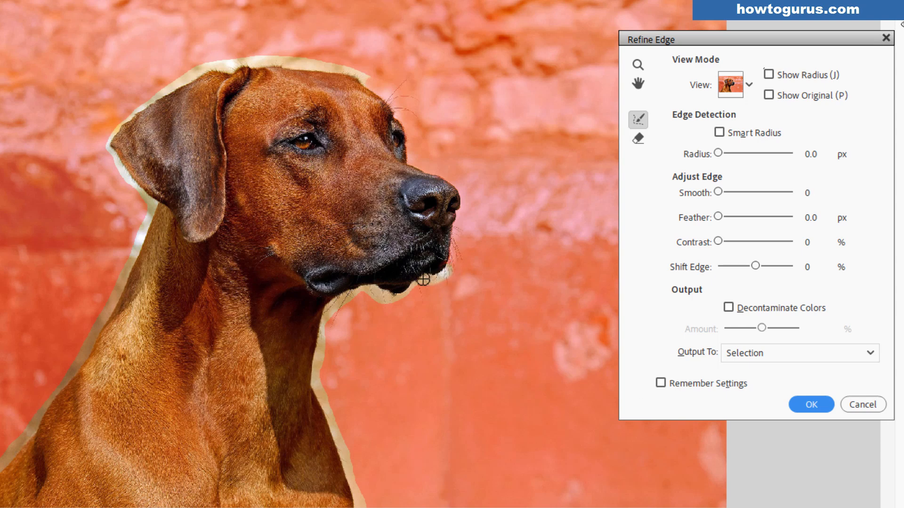
left_click_drag(424, 281, 415, 291)
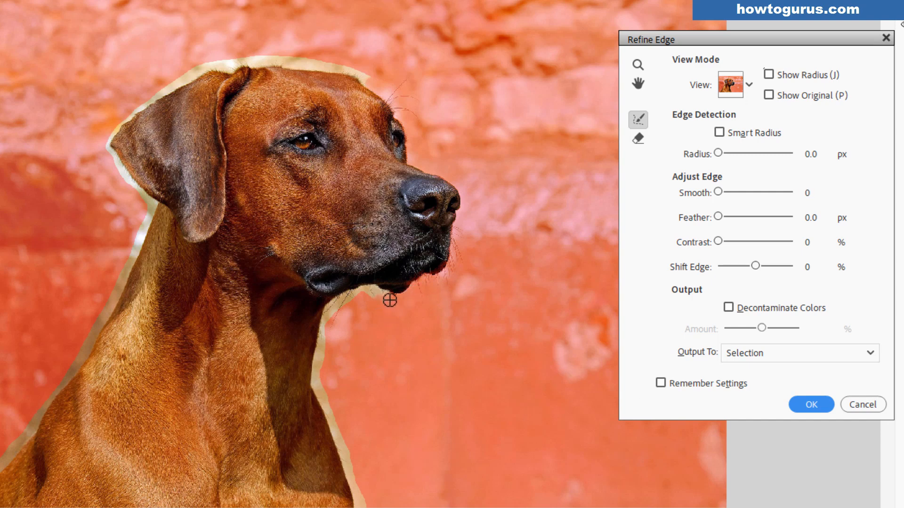
left_click_drag(390, 300, 373, 312)
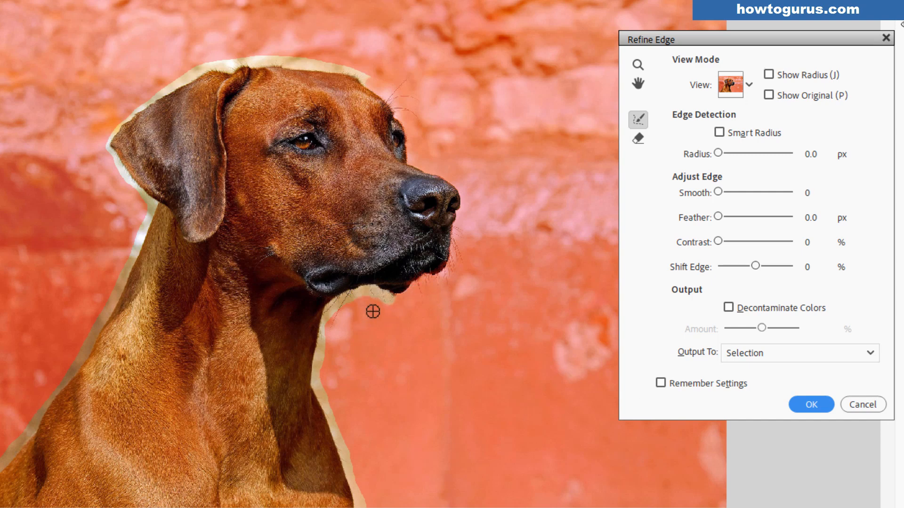
left_click_drag(372, 312, 345, 298)
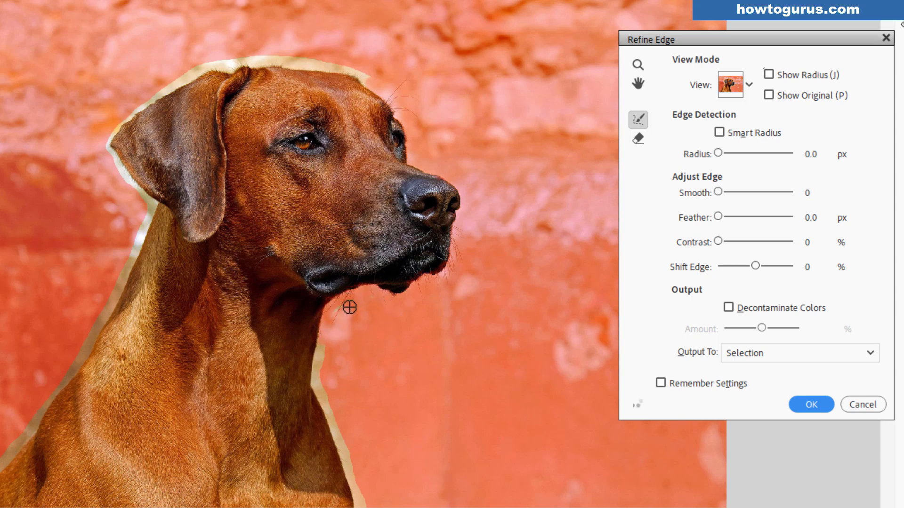
left_click_drag(348, 307, 323, 343)
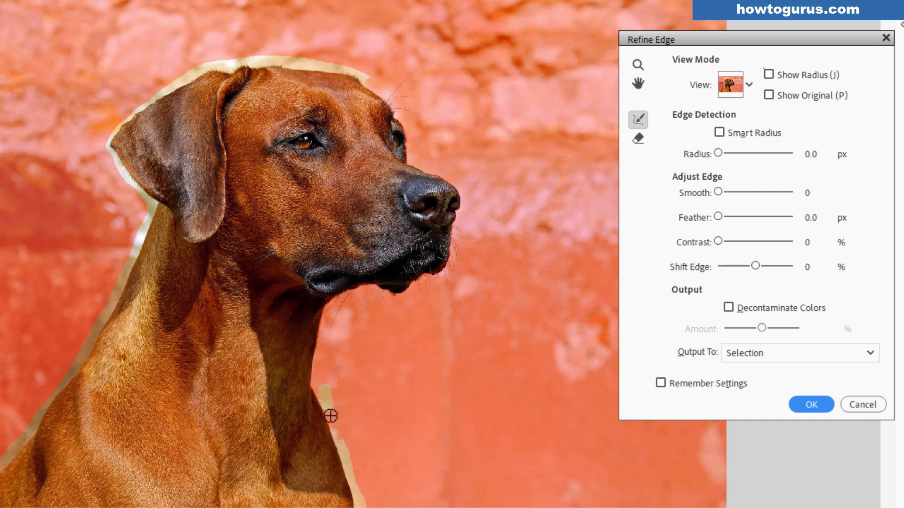
Brush away the pale fringe along the top of the head, ear, neck and chest edges
left_click(807, 192)
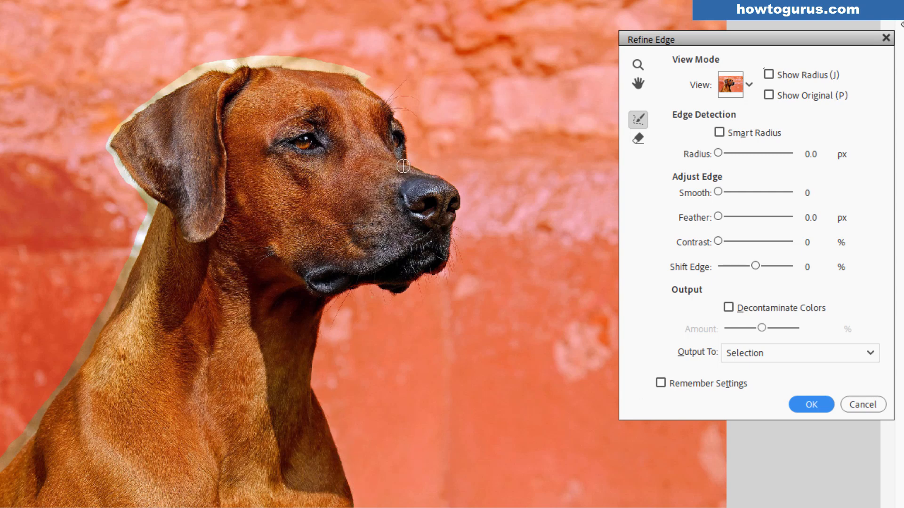
left_click_drag(404, 166, 355, 74)
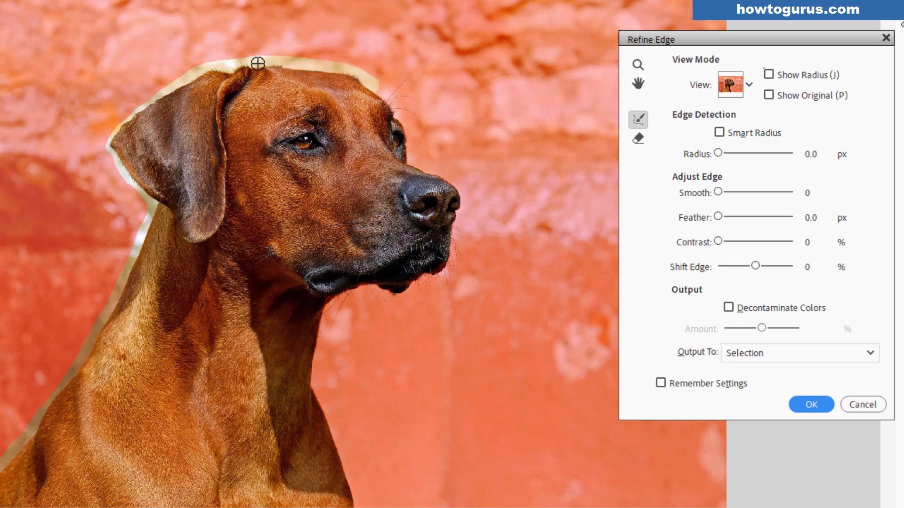
left_click_drag(258, 64, 228, 60)
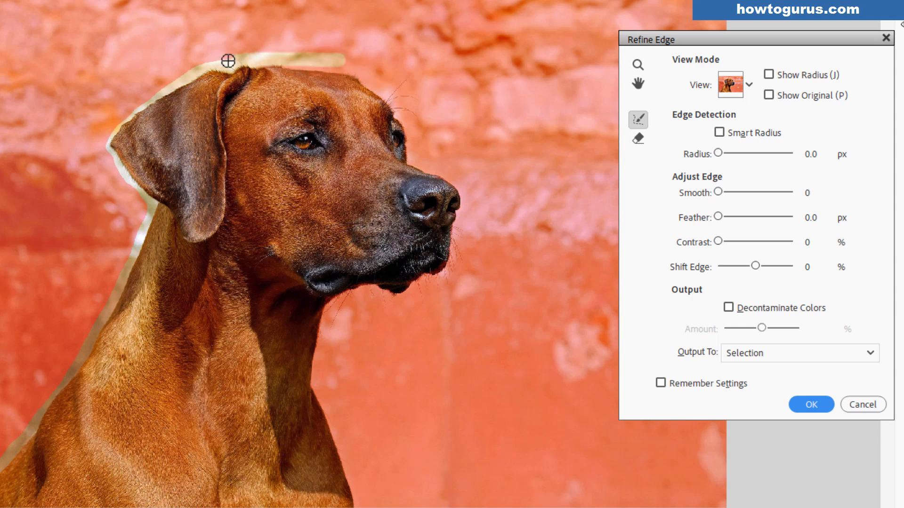
left_click_drag(227, 60, 248, 65)
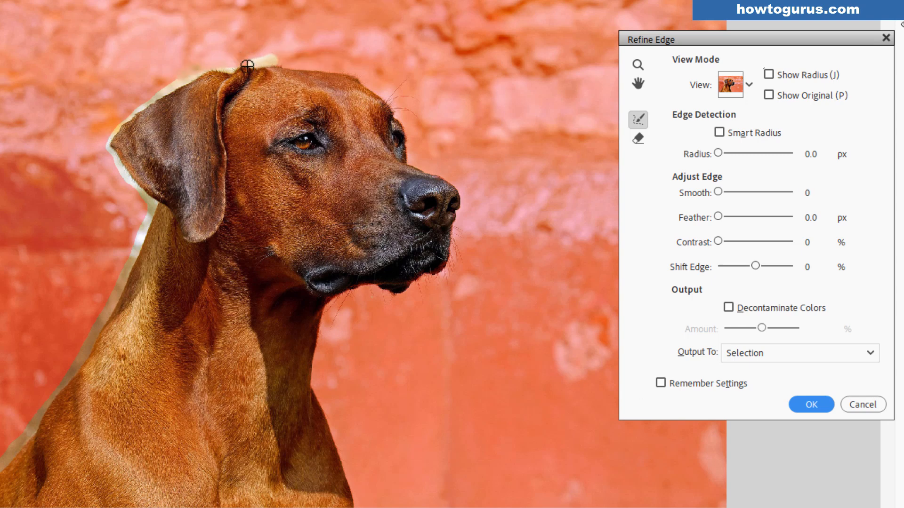
left_click_drag(246, 65, 161, 92)
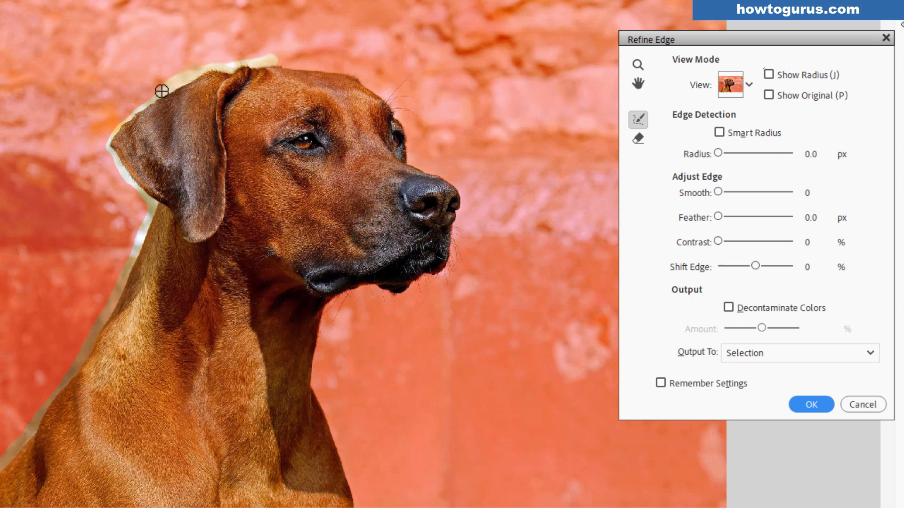
left_click_drag(161, 91, 119, 122)
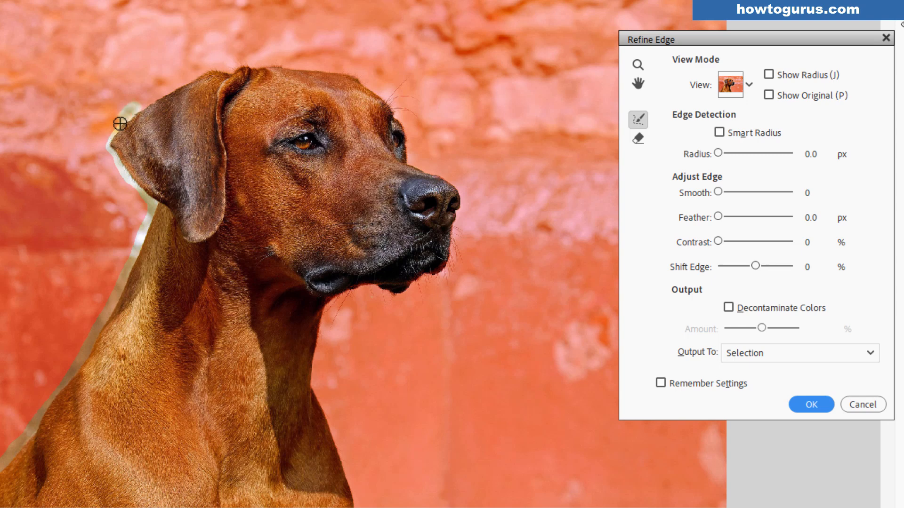
left_click_drag(120, 122, 142, 195)
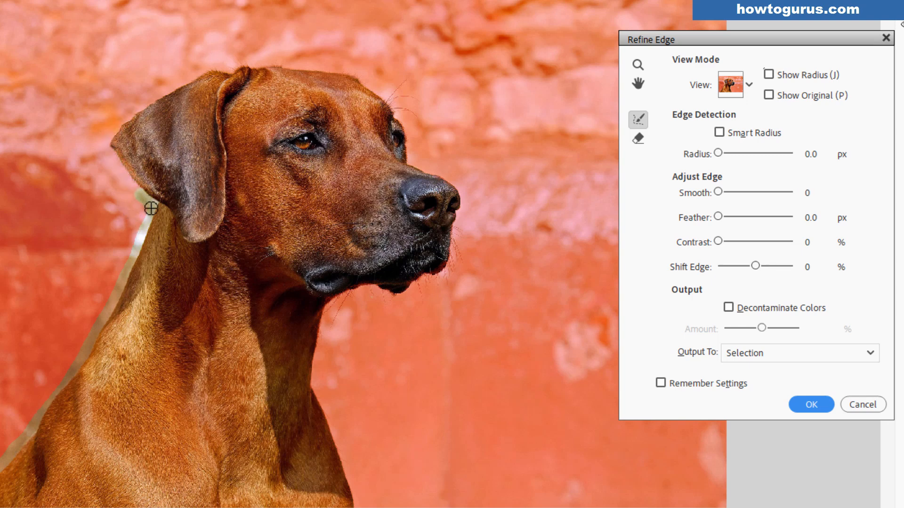
left_click_drag(151, 209, 109, 269)
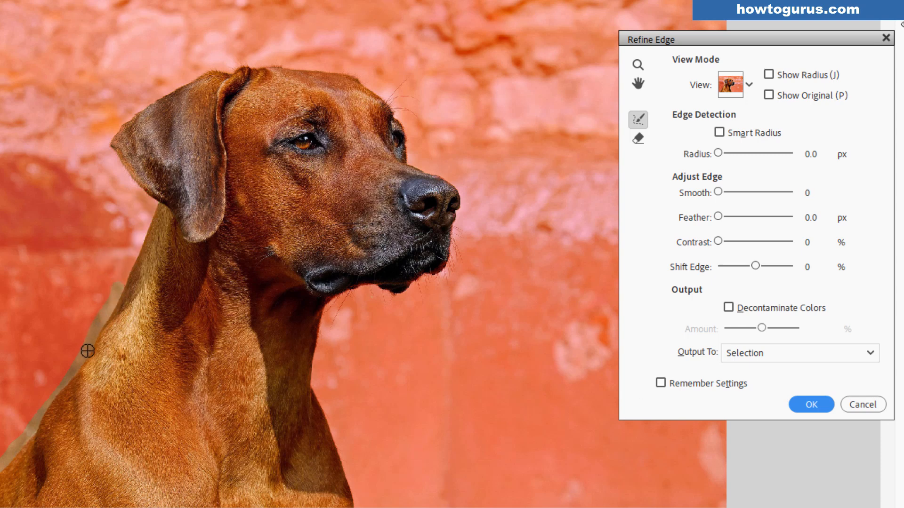
left_click_drag(86, 351, 66, 381)
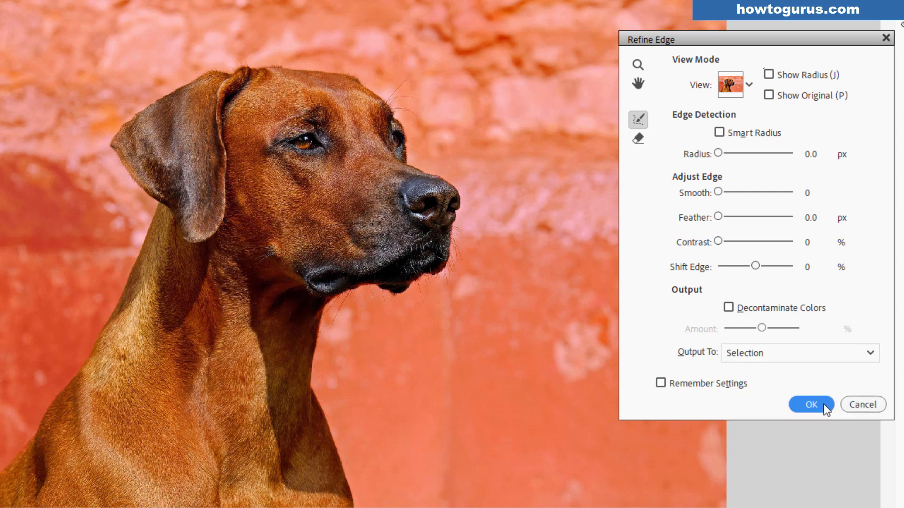
Apply the edge refinement and reselect the dog outline with the Selection Brush active
left_click(811, 405)
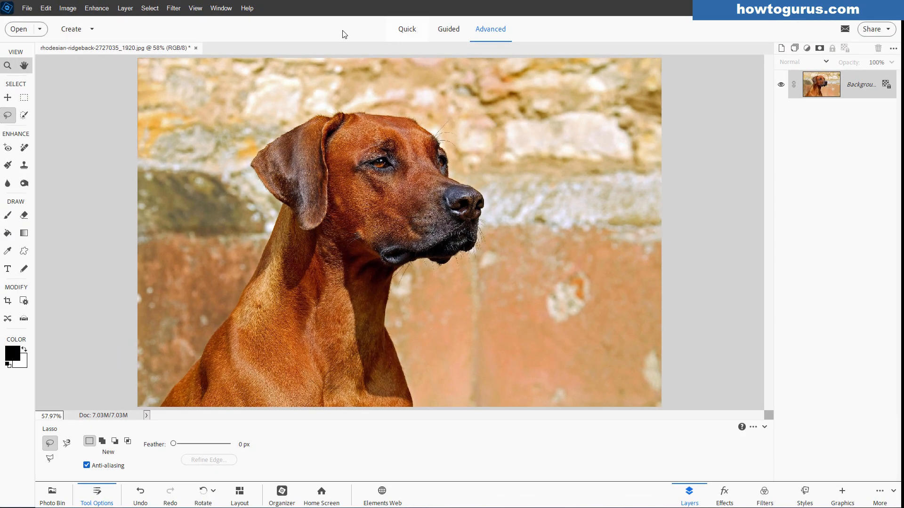
left_click(149, 8)
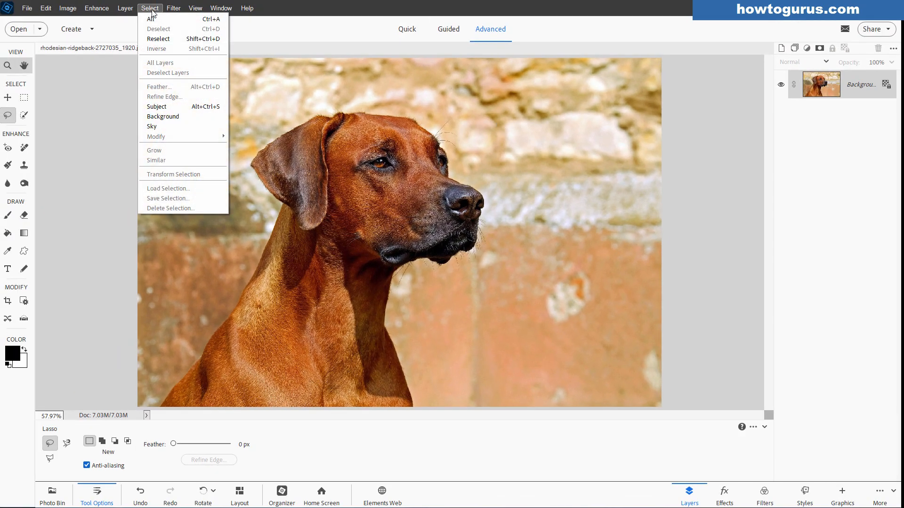
left_click(171, 110)
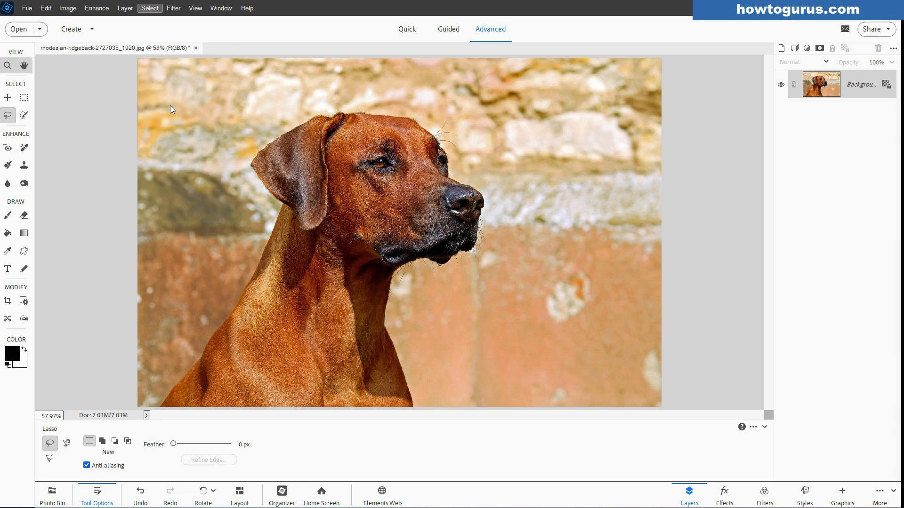
left_click(23, 115)
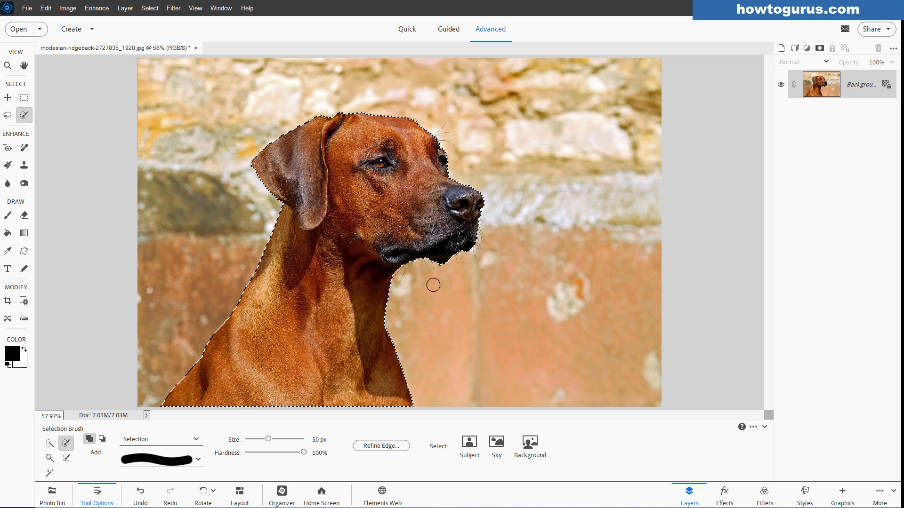
Refine the selection edge around the back and top of the dog's head
left_click(379, 446)
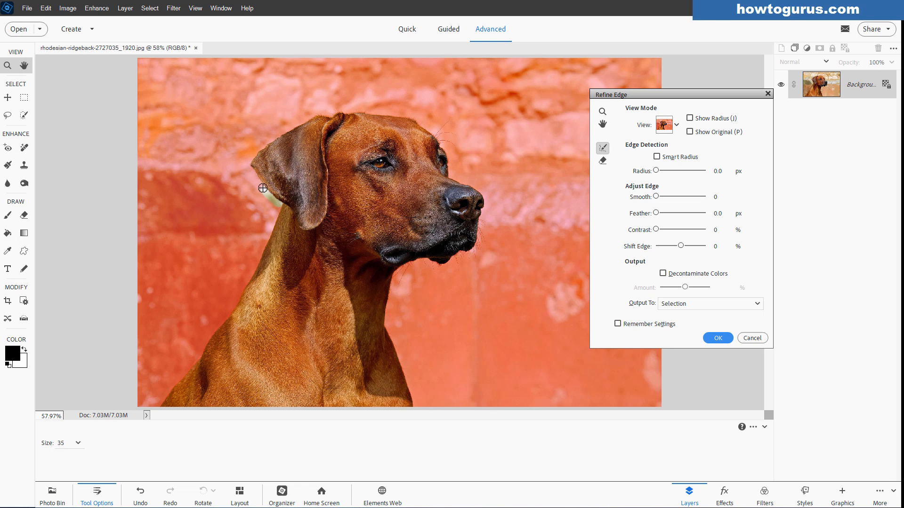
left_click_drag(264, 189, 250, 158)
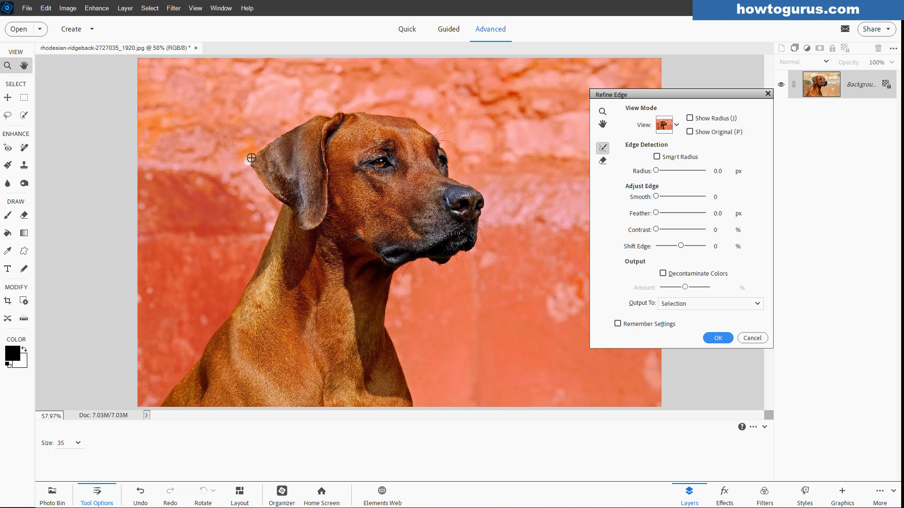
left_click_drag(251, 158, 299, 123)
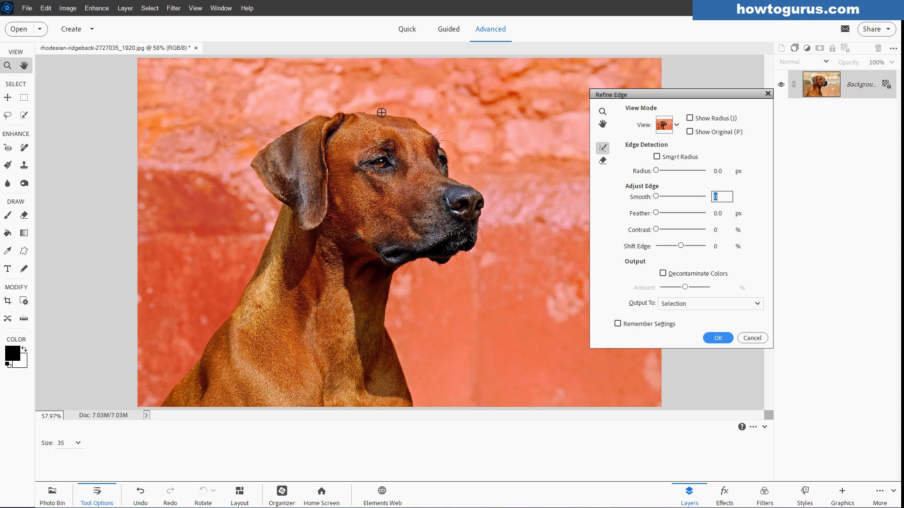
left_click_drag(381, 114, 412, 117)
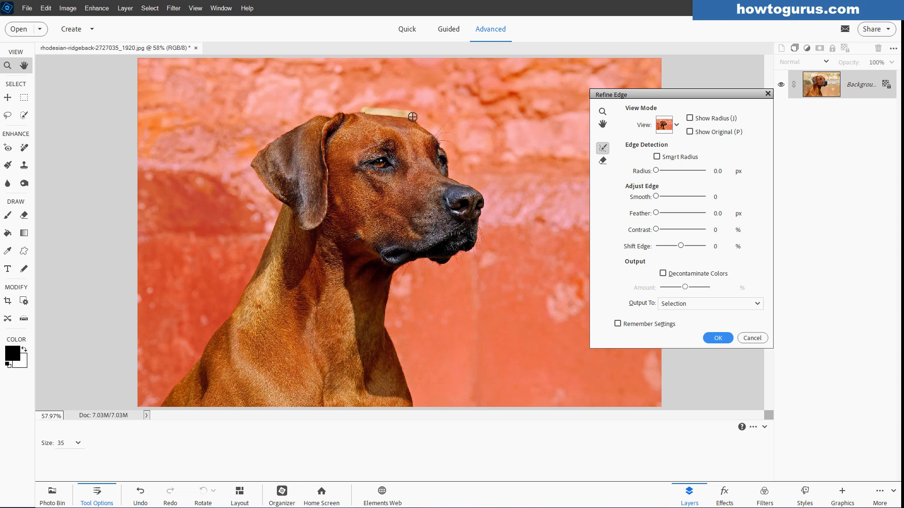
left_click(722, 197)
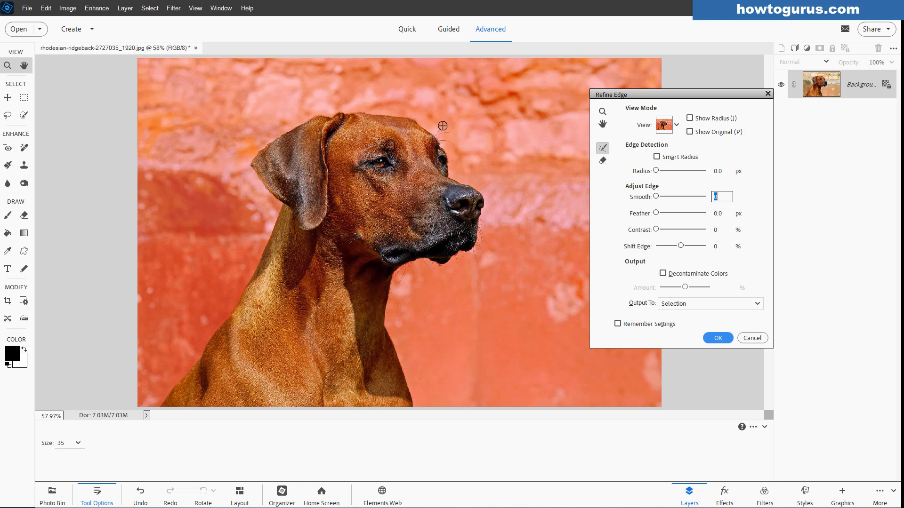
mouse_move(444, 145)
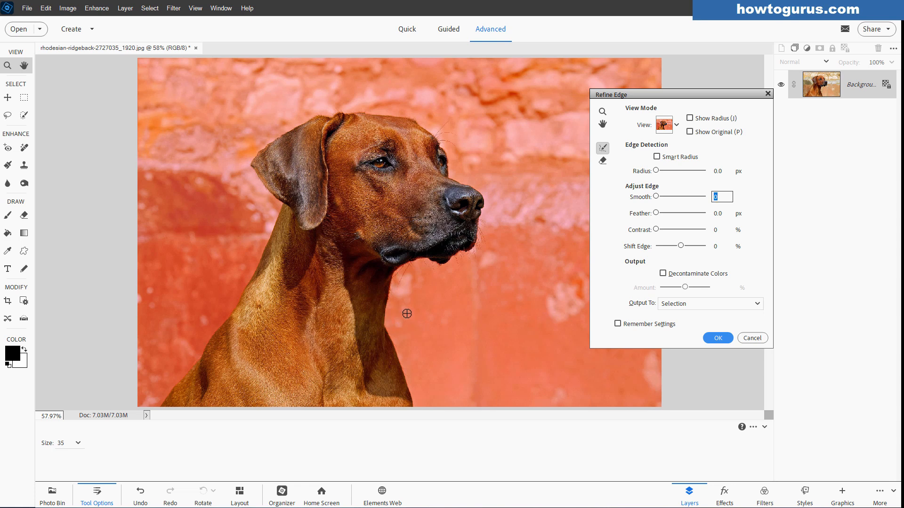
mouse_move(702, 310)
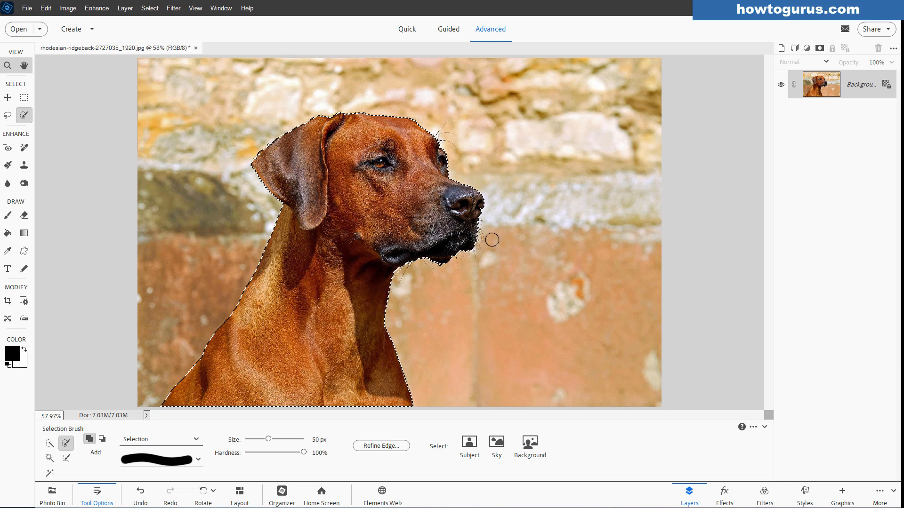
Undo that refinement and bring the Refine Edge settings back up
left_click(381, 446)
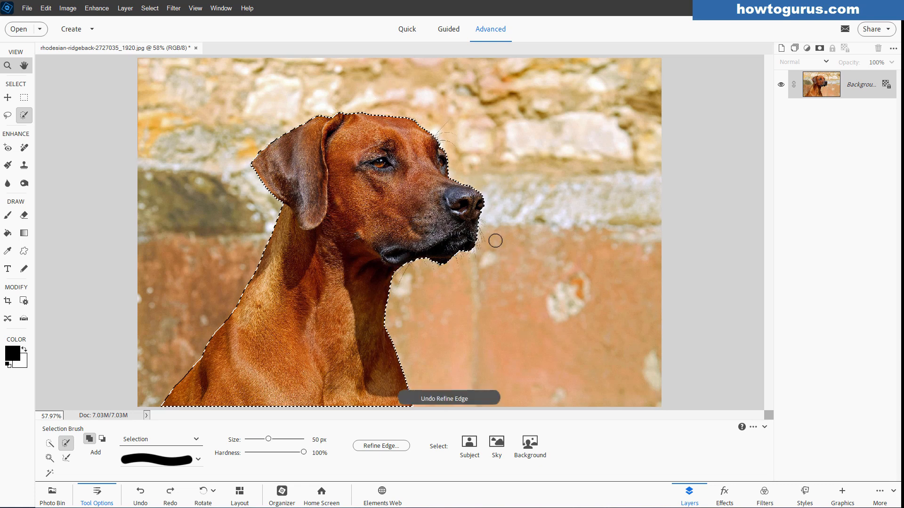
left_click(380, 445)
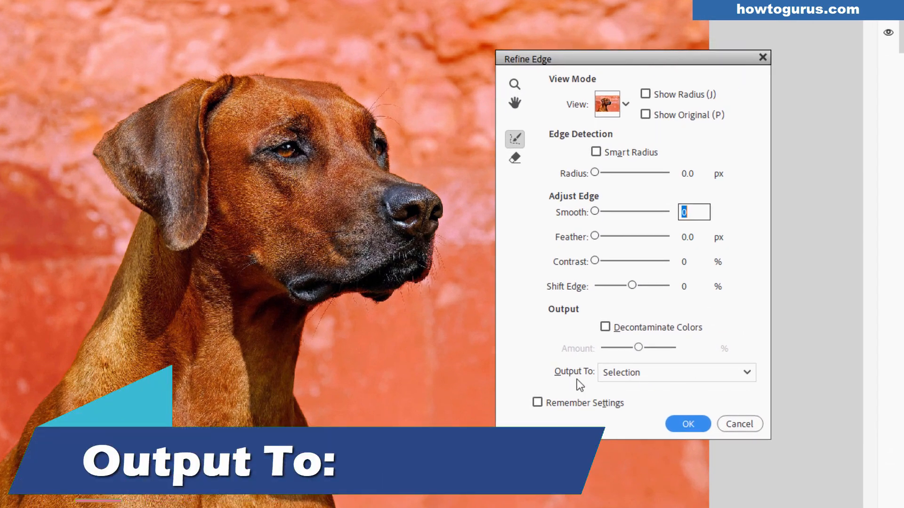
Output the refined dog selection to a New Layer with Layer Mask
left_click(675, 372)
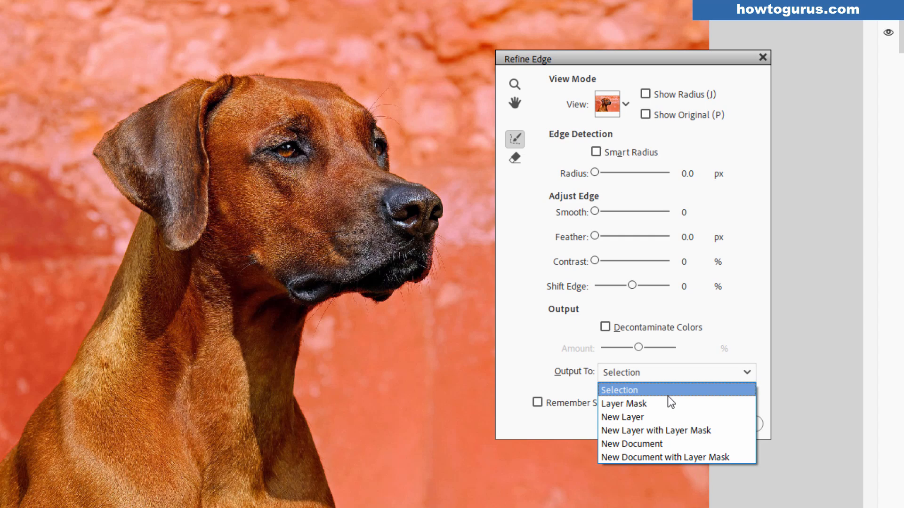
mouse_move(624, 404)
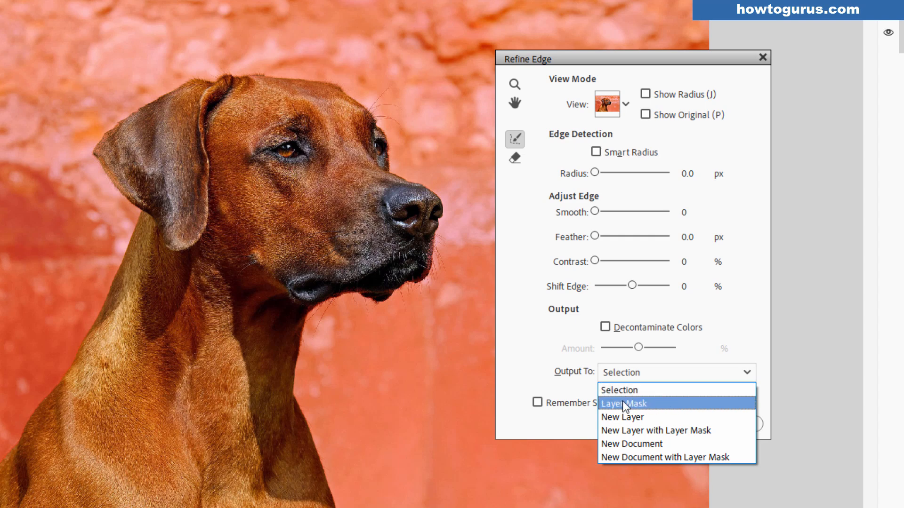
mouse_move(656, 411)
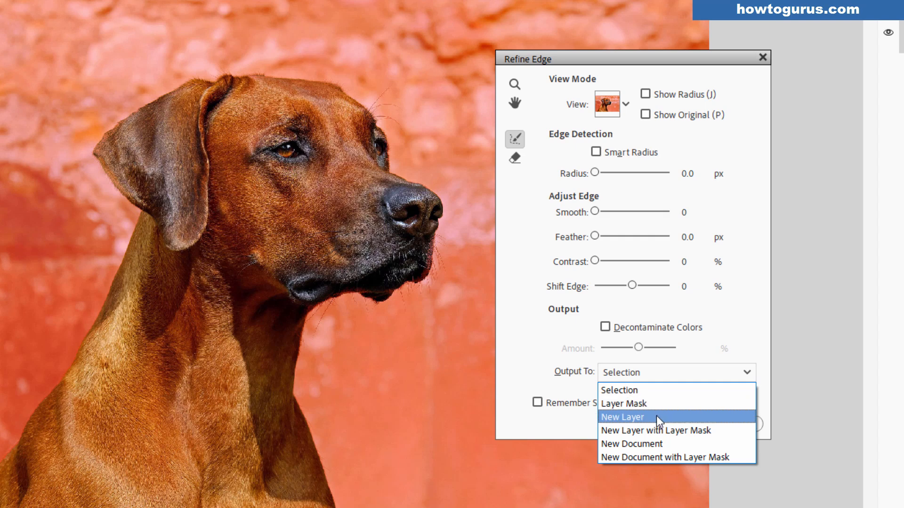
mouse_move(637, 430)
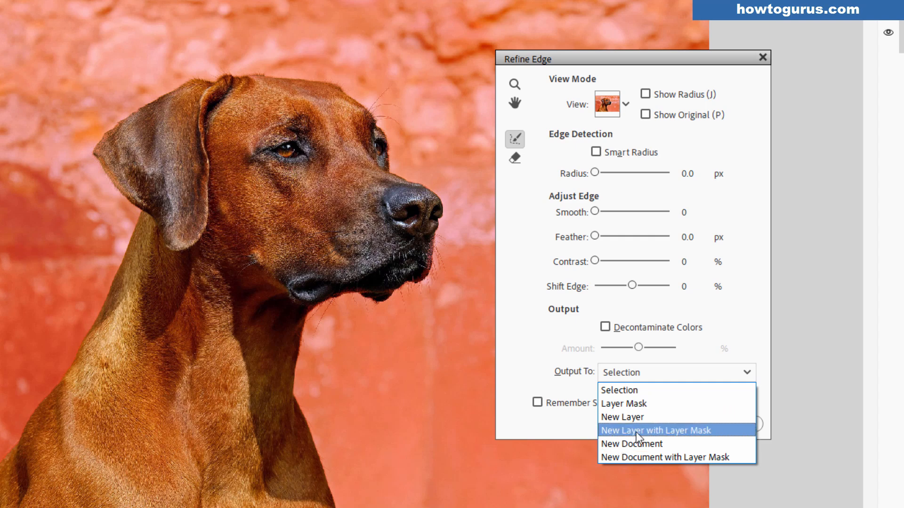
mouse_move(686, 440)
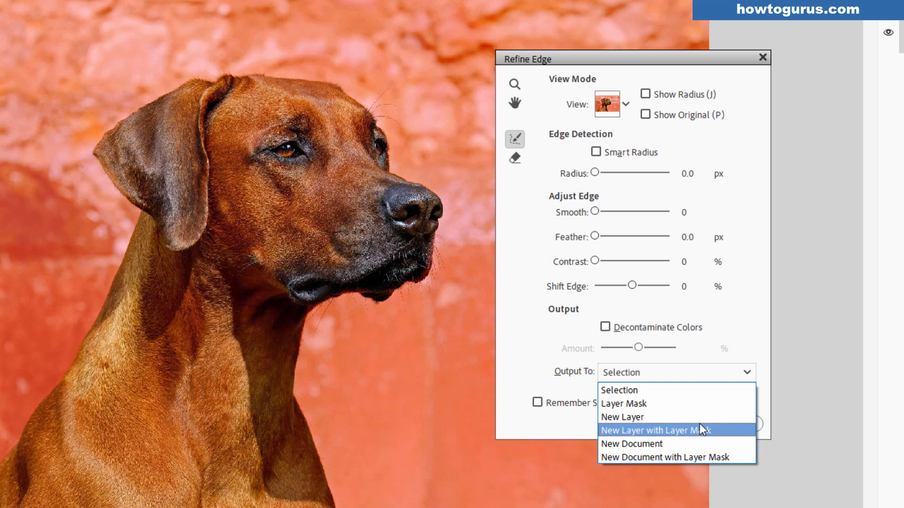
mouse_move(623, 403)
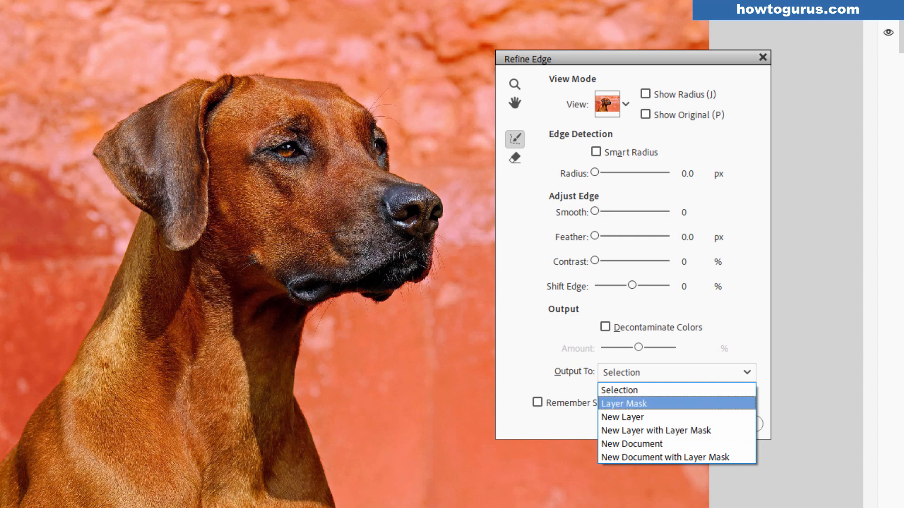
mouse_move(657, 430)
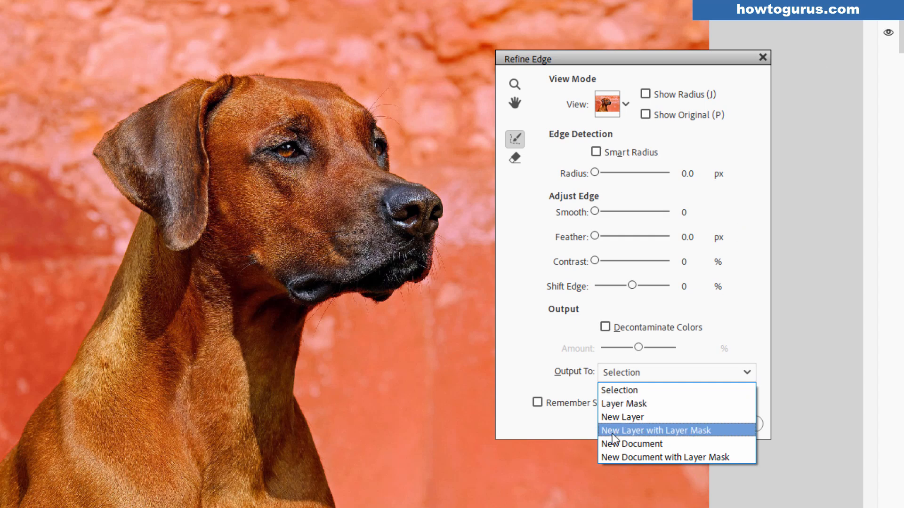
mouse_move(679, 438)
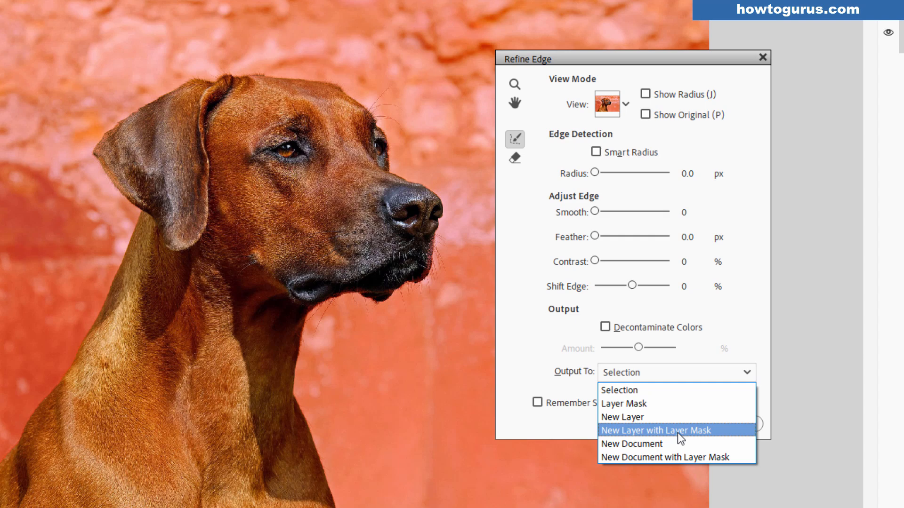
mouse_move(632, 444)
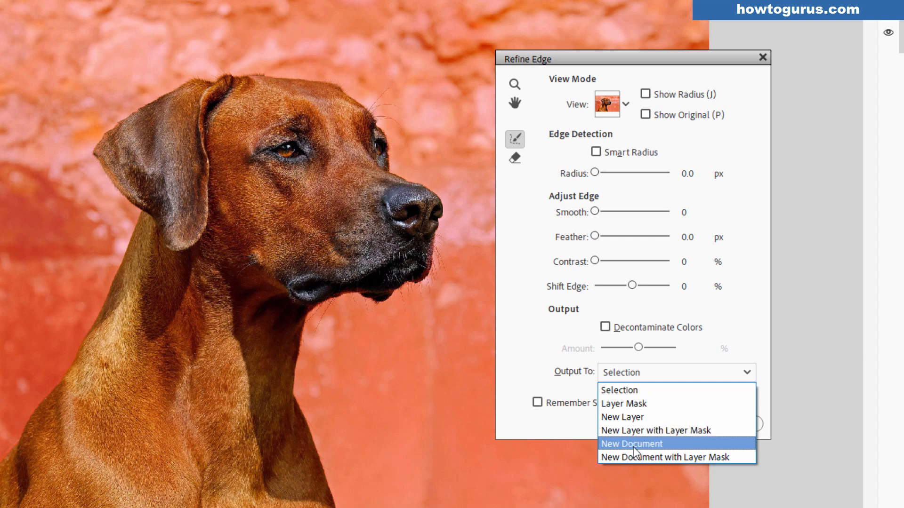
mouse_move(680, 451)
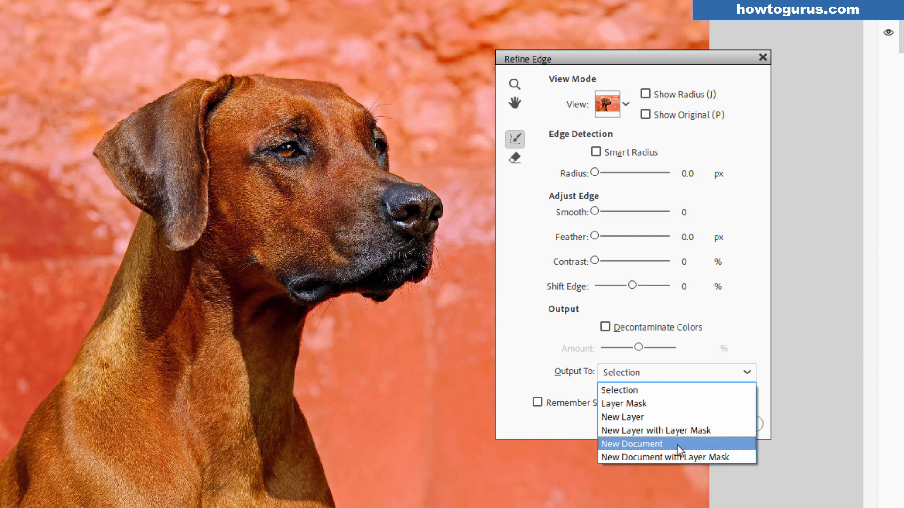
mouse_move(674, 457)
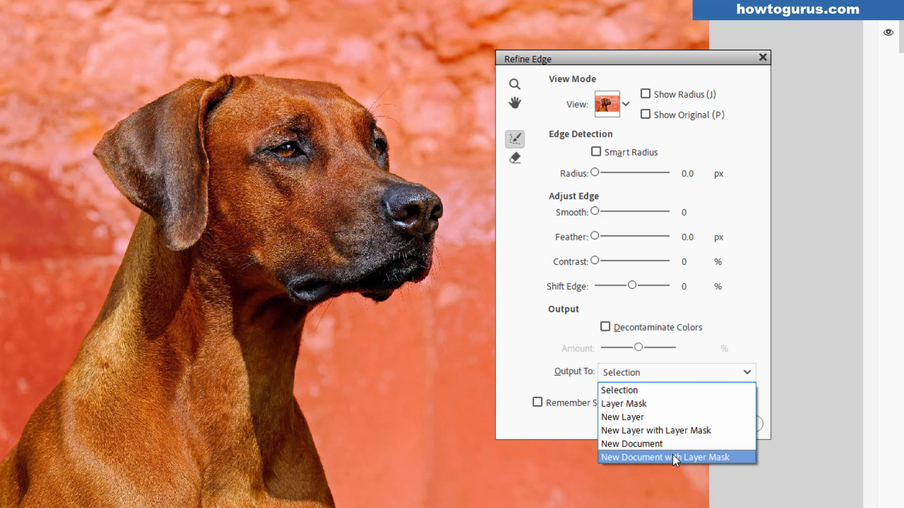
mouse_move(656, 431)
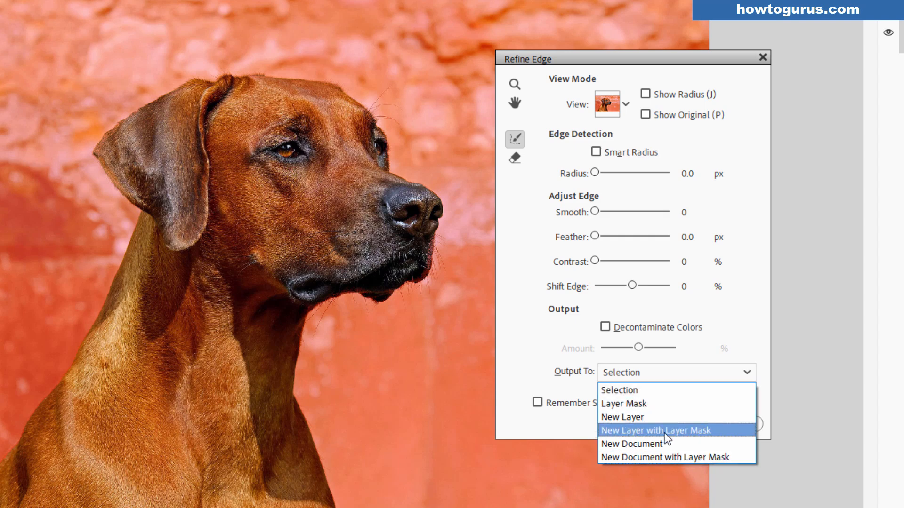
left_click(656, 431)
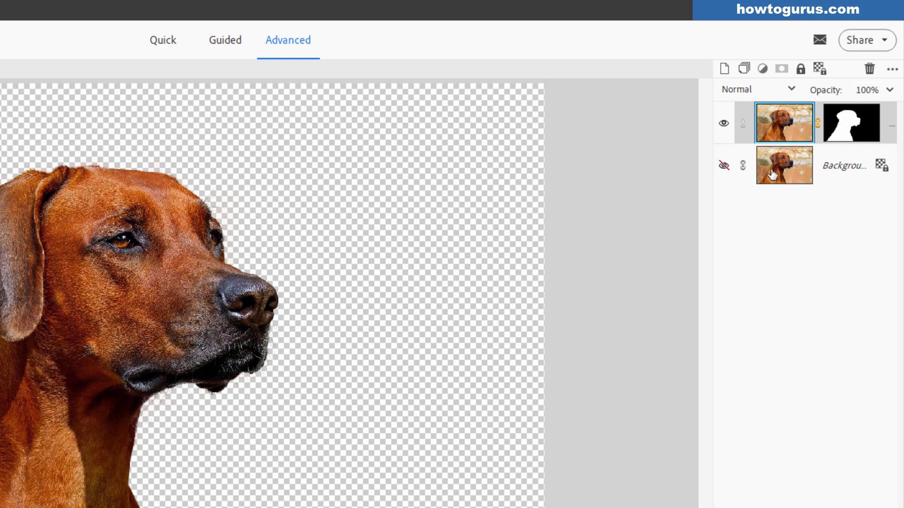
Duplicate the original Background photo layer as hidden 'Background copy 2'
left_click(723, 172)
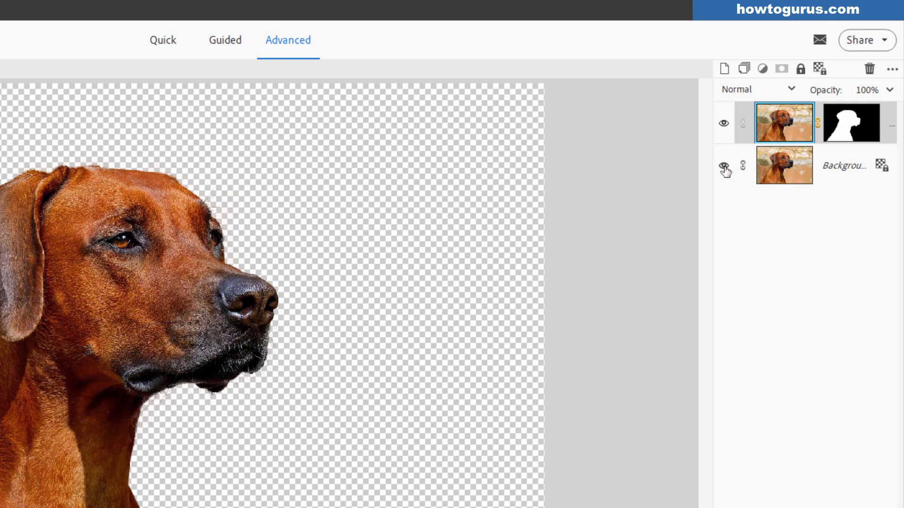
left_click(723, 168)
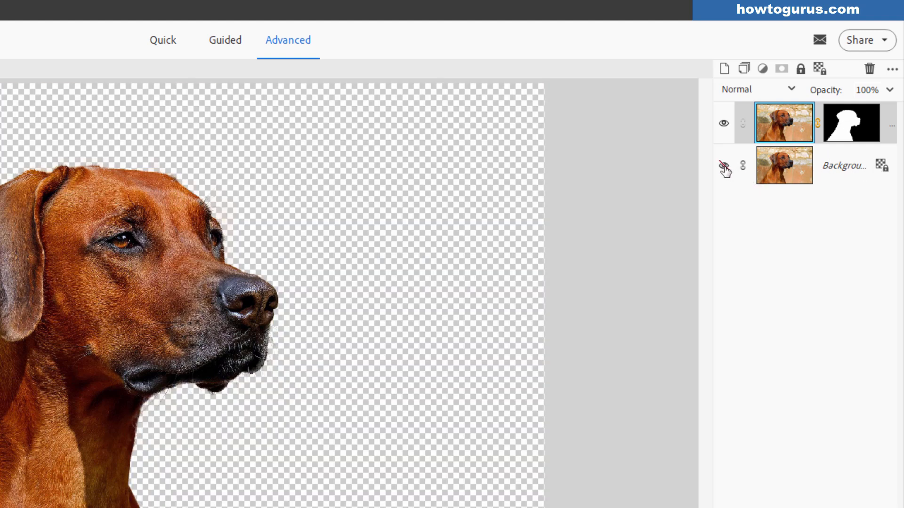
left_click(723, 166)
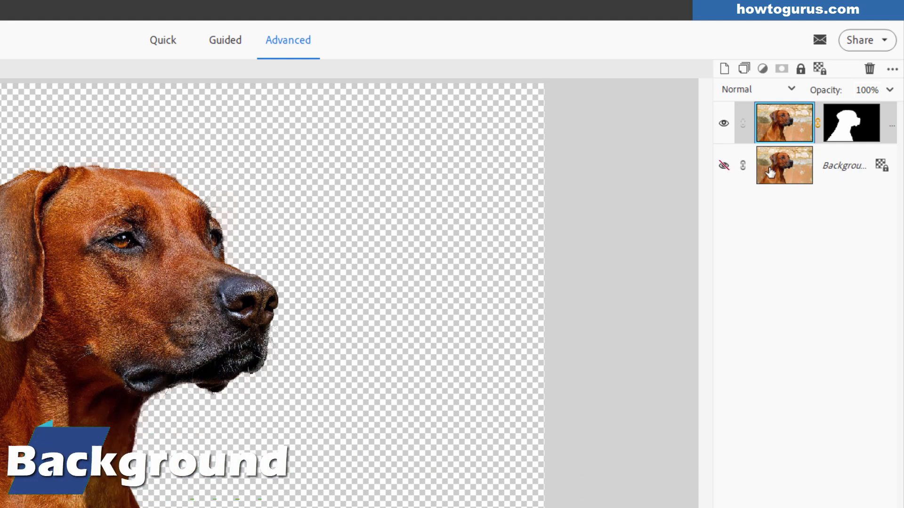
right_click(782, 165)
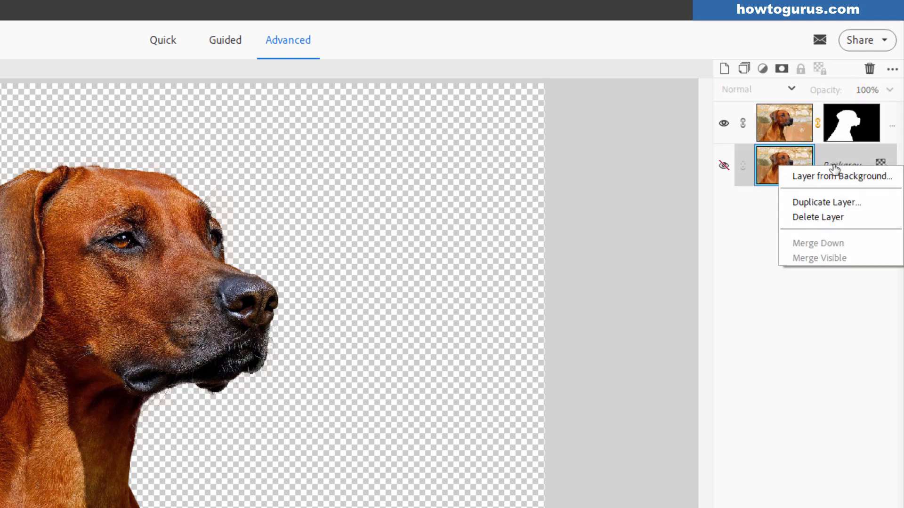
left_click(827, 202)
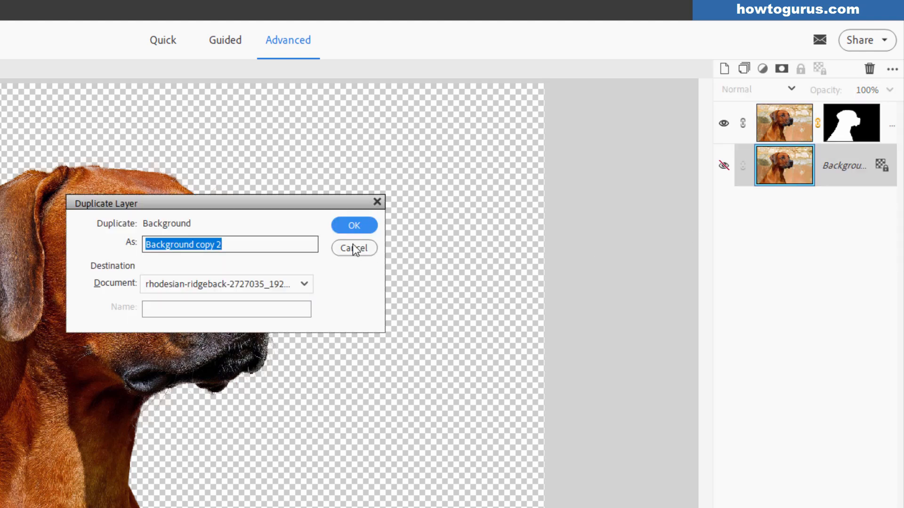
left_click(354, 225)
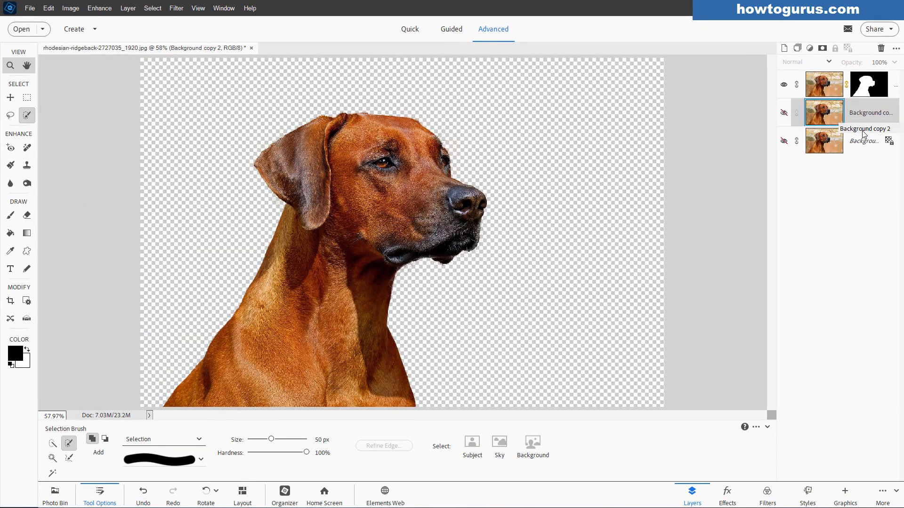
Show the Background layer and fill it with the brick wall from Graphics > Backgrounds
left_click(783, 140)
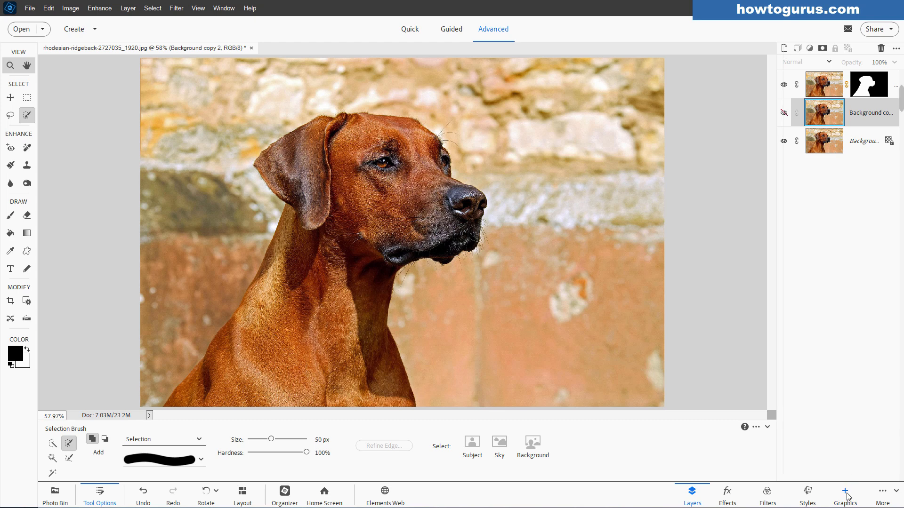
left_click(845, 495)
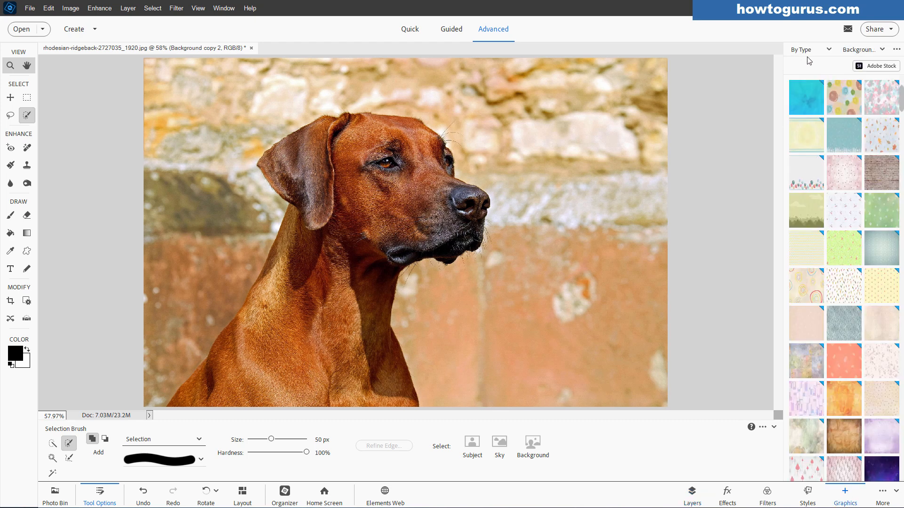
left_click(862, 49)
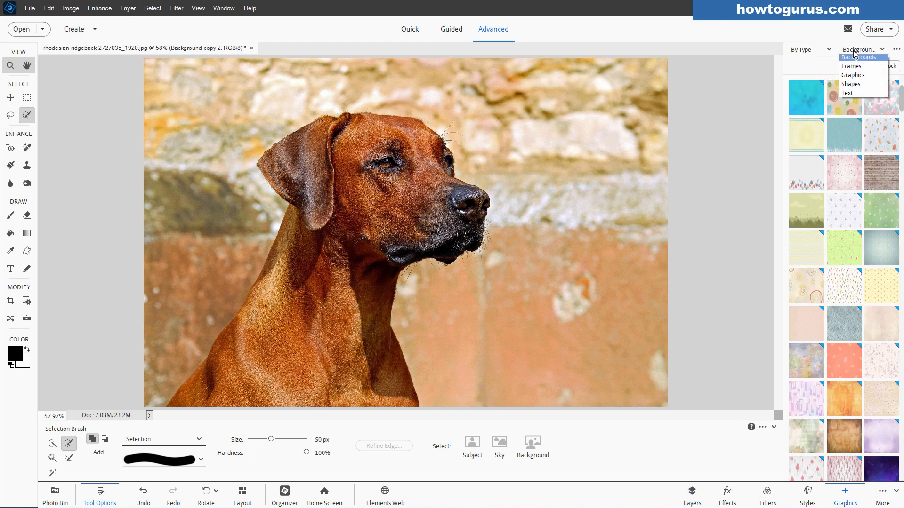
left_click(859, 57)
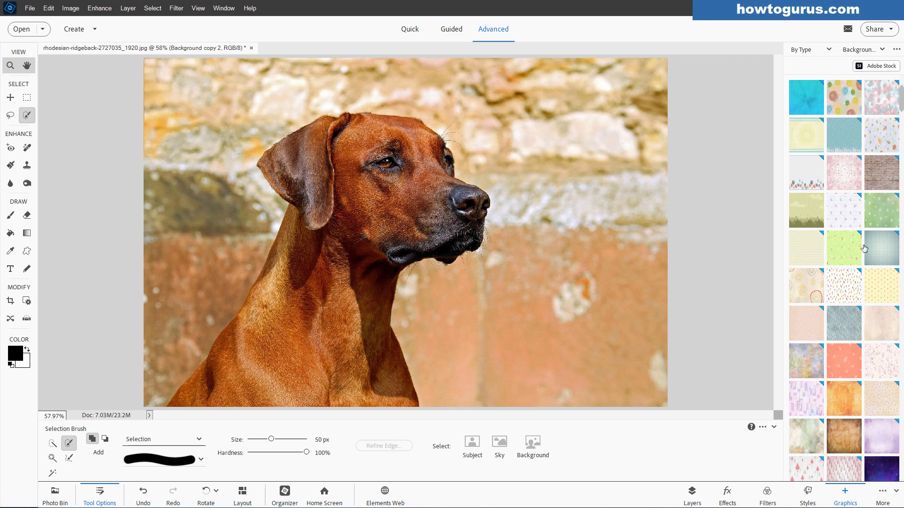
mouse_move(839, 188)
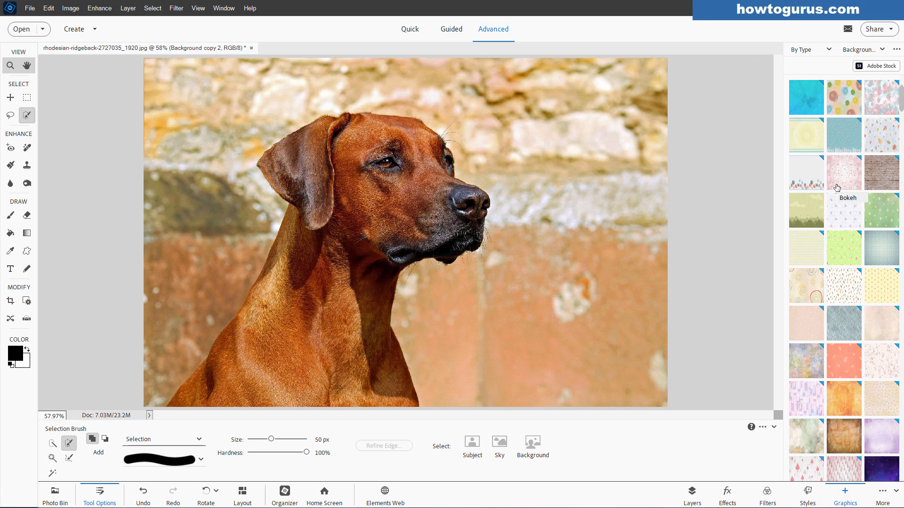
left_click(881, 173)
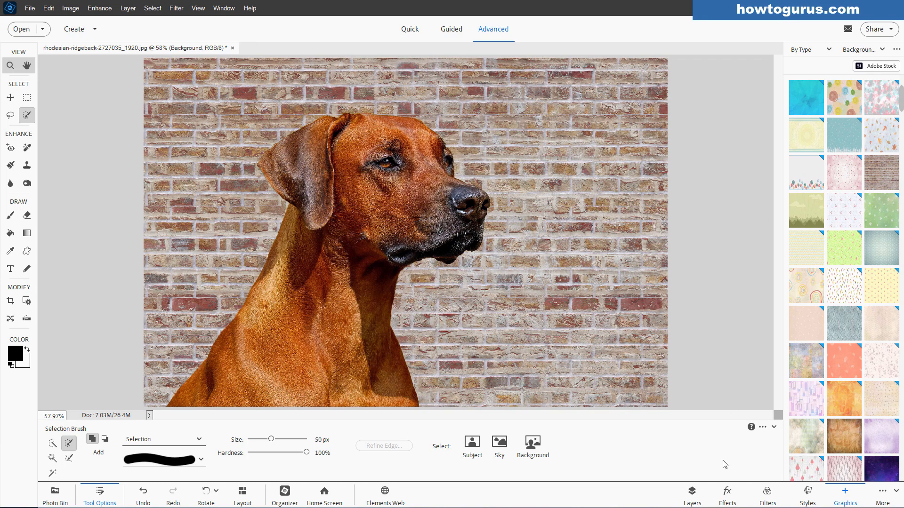
left_click(691, 492)
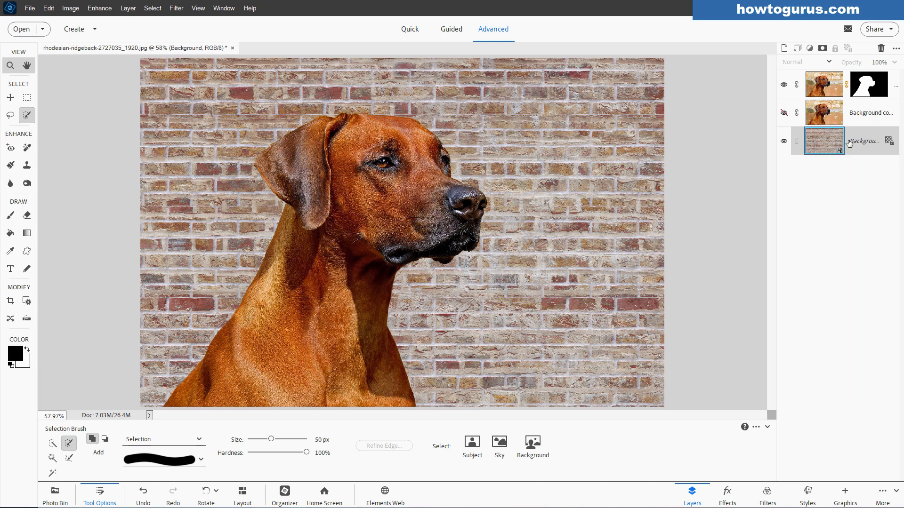
Duplicate the brick wall Background layer and return to the Graphics backgrounds library
left_click(845, 494)
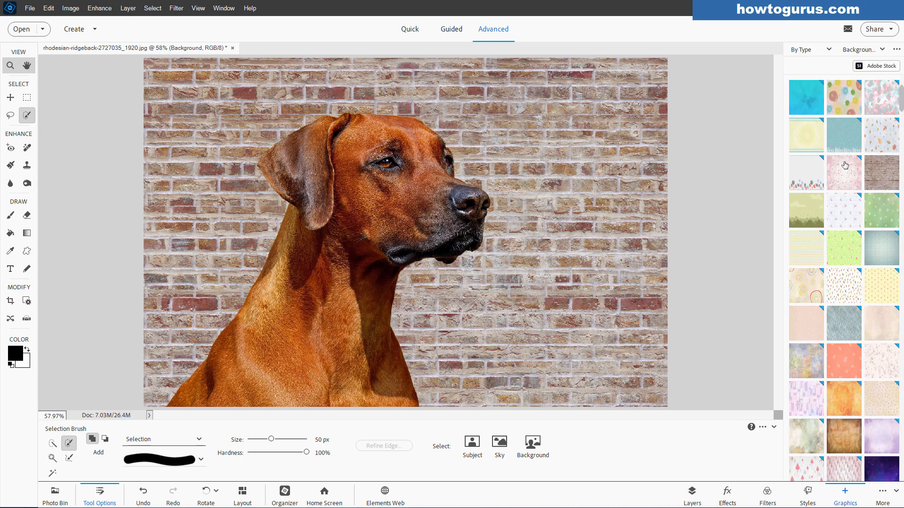
mouse_move(850, 295)
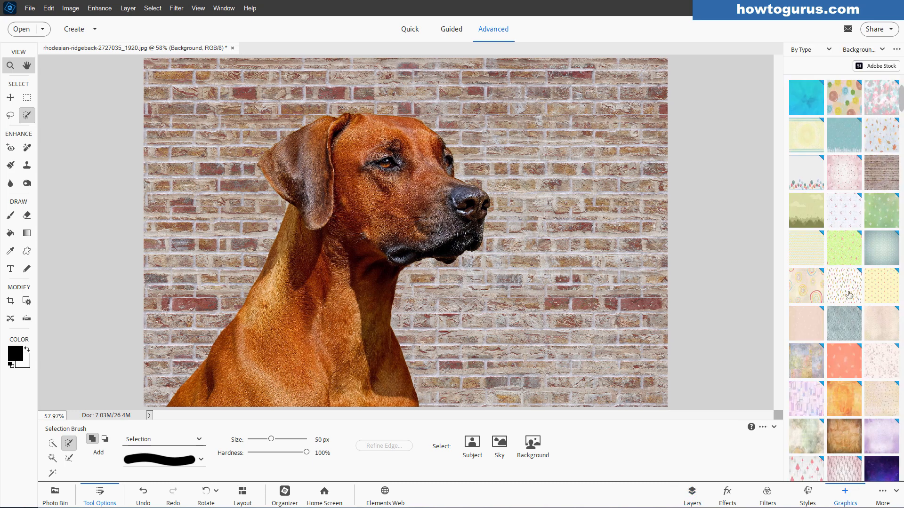
mouse_move(856, 381)
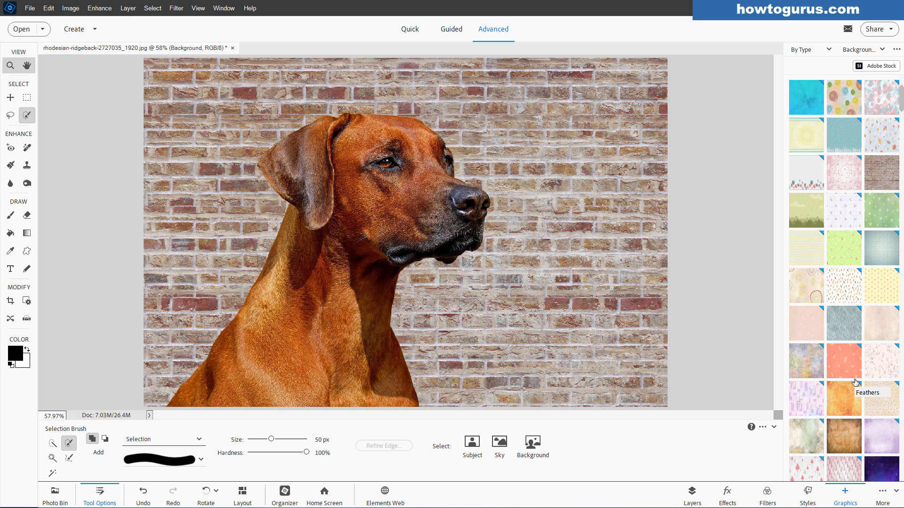
mouse_move(844, 255)
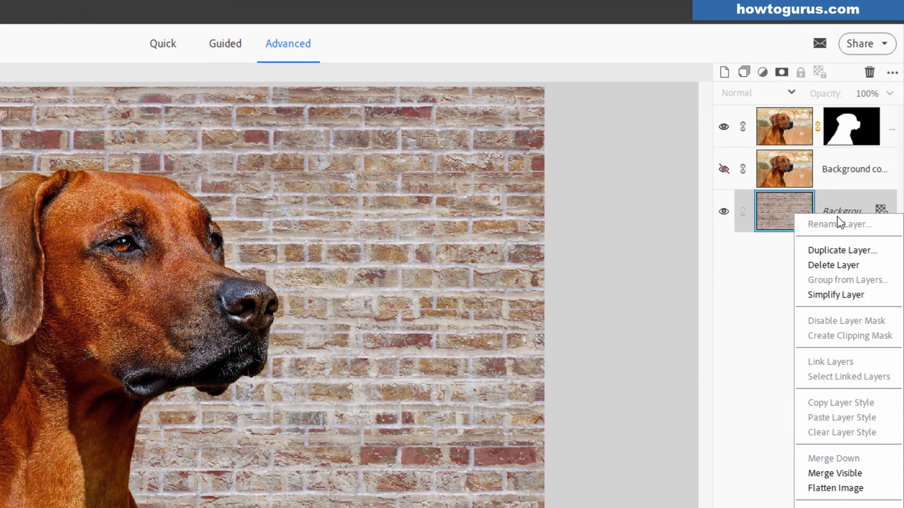
left_click(842, 249)
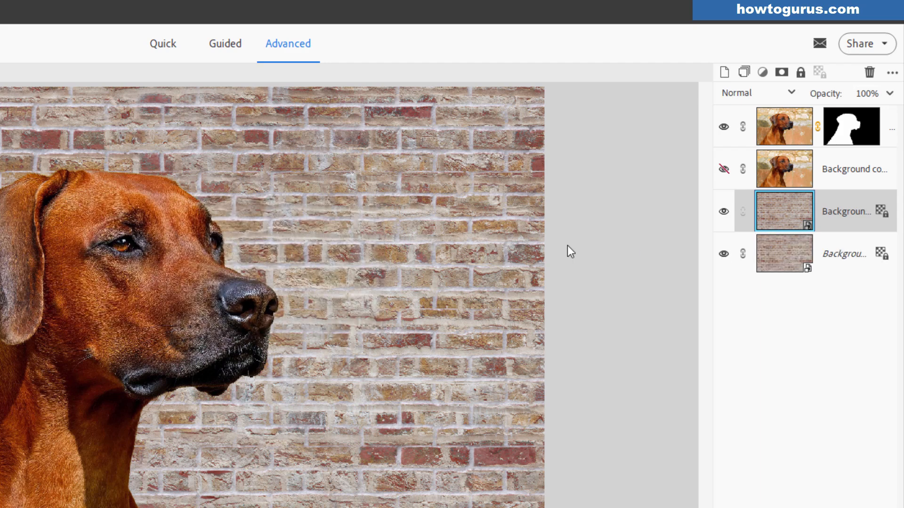
left_click(723, 211)
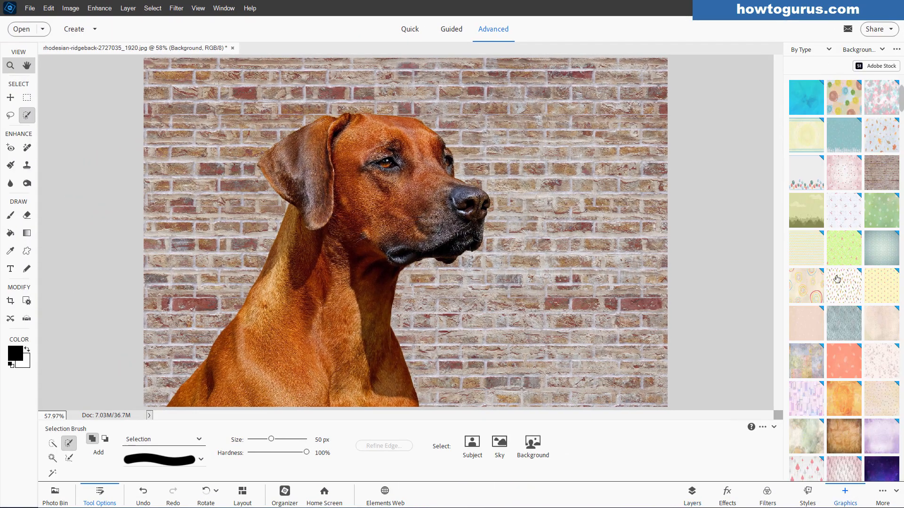
Scroll down through the Backgrounds thumbnails to find a wooden plank backdrop
scroll("down", 3)
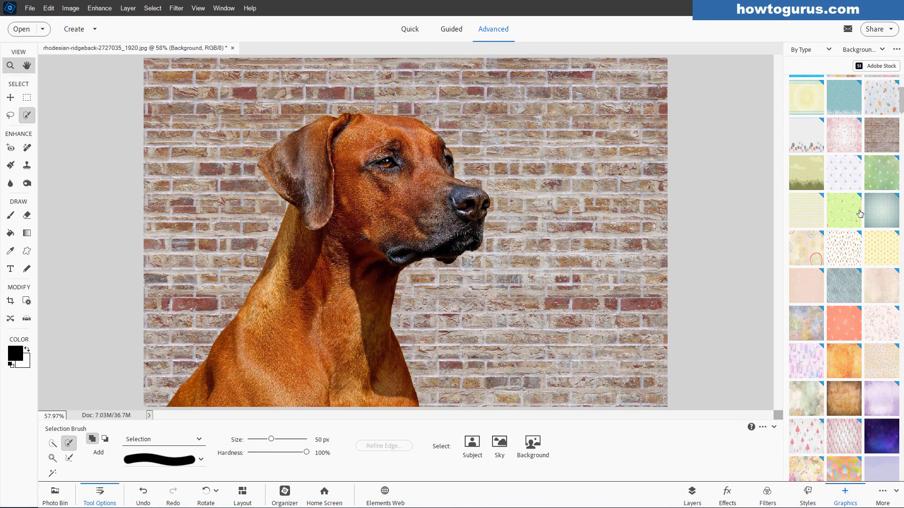
scroll("down", 3)
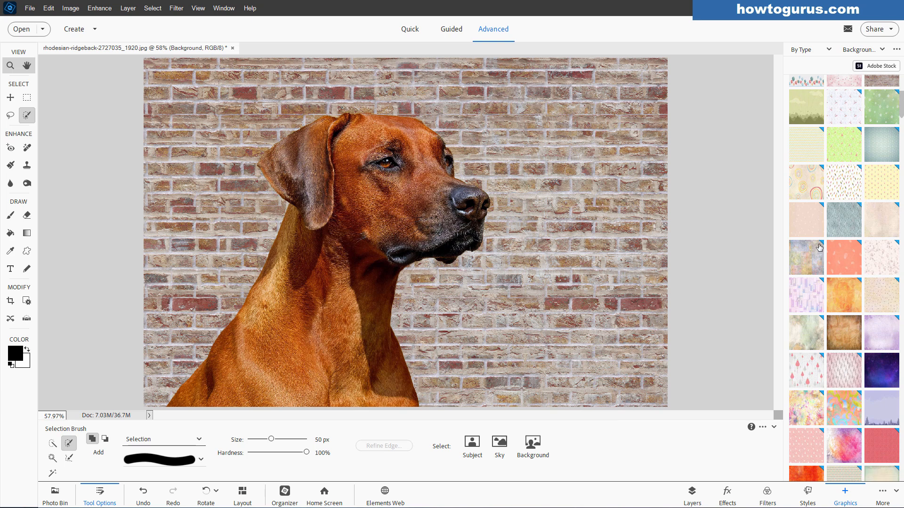
mouse_move(825, 288)
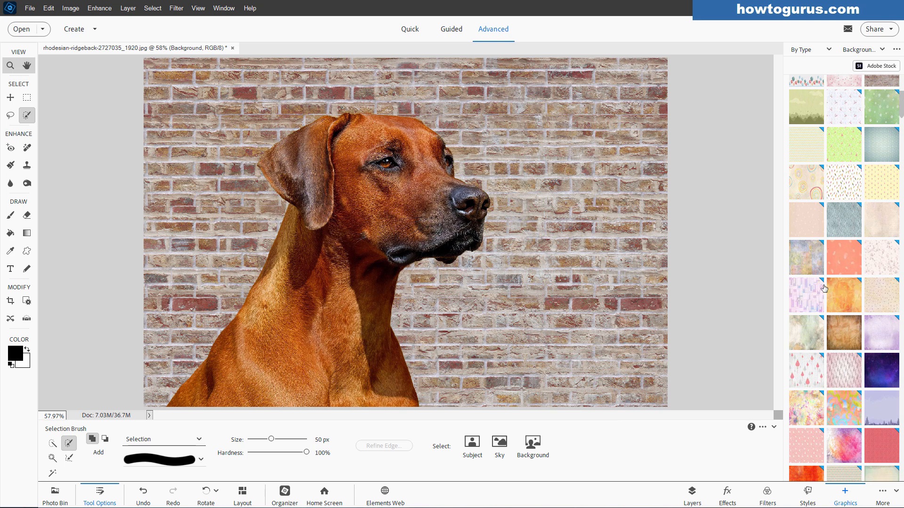
mouse_move(843, 294)
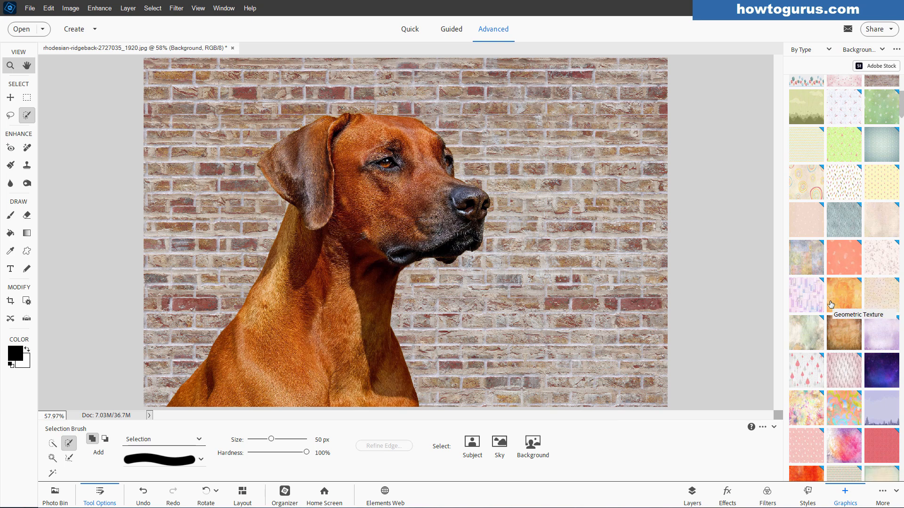
mouse_move(860, 302)
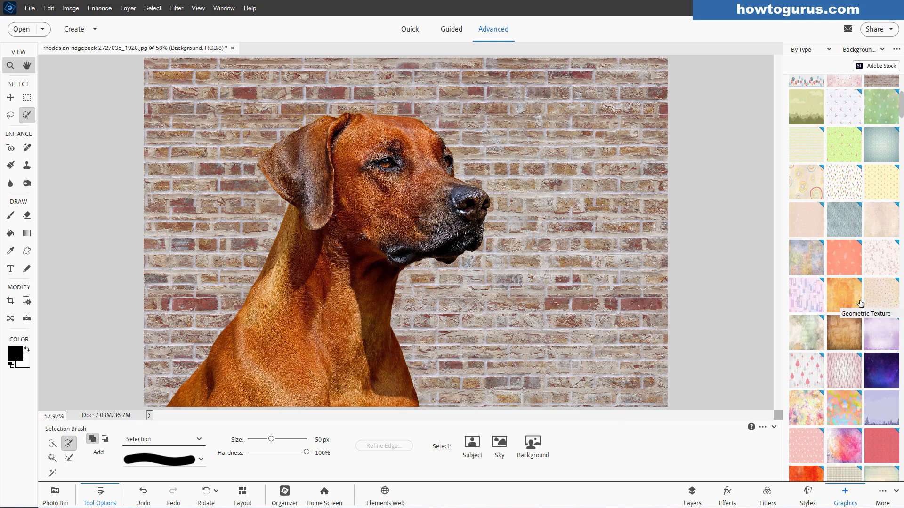
mouse_move(818, 279)
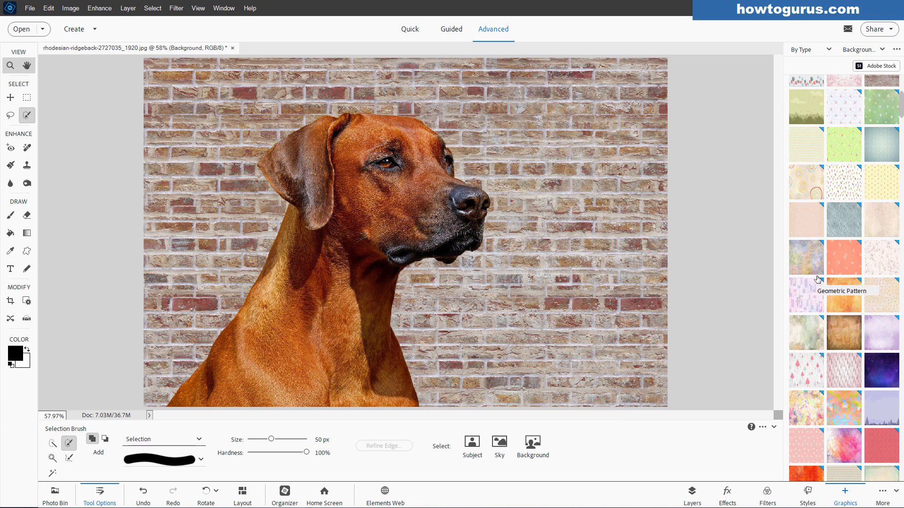
mouse_move(830, 274)
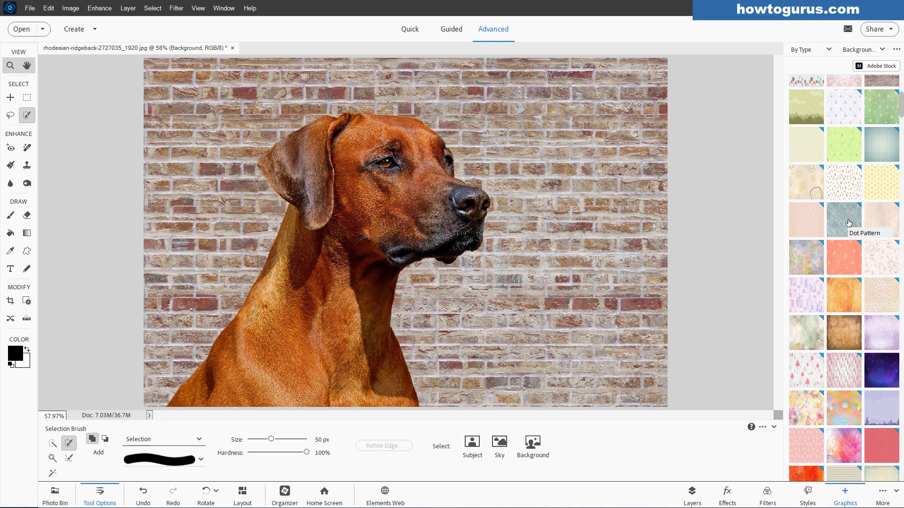
mouse_move(818, 253)
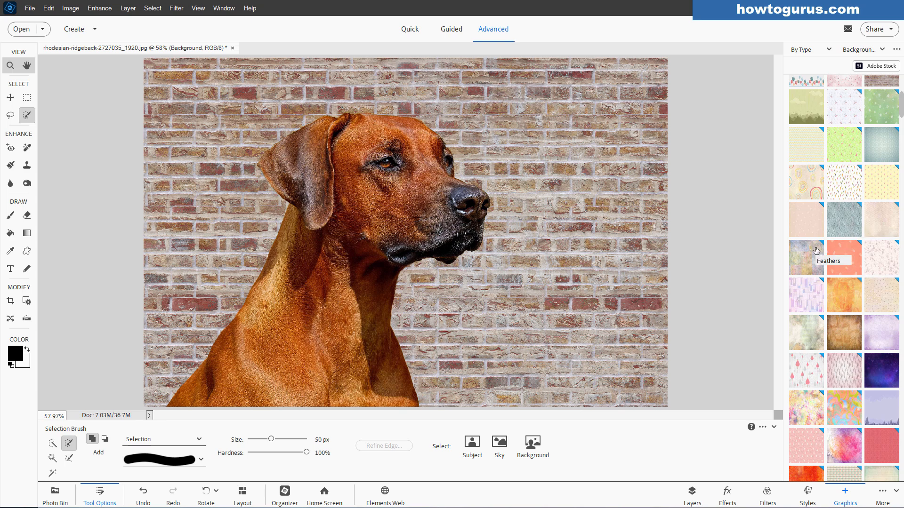
mouse_move(862, 258)
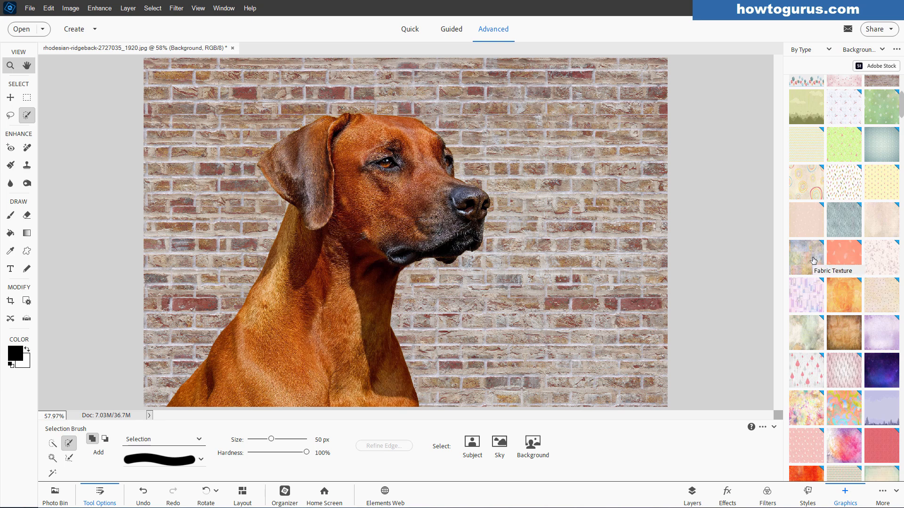
mouse_move(832, 250)
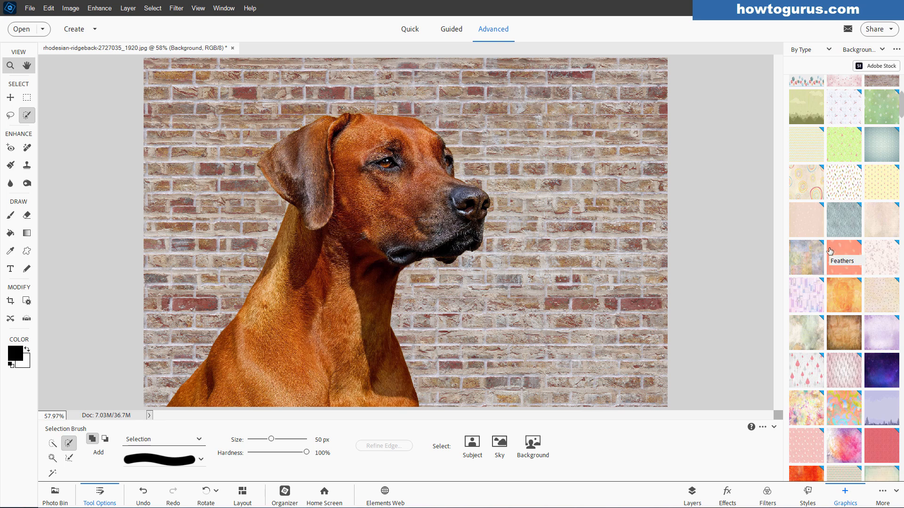
scroll("down", 3)
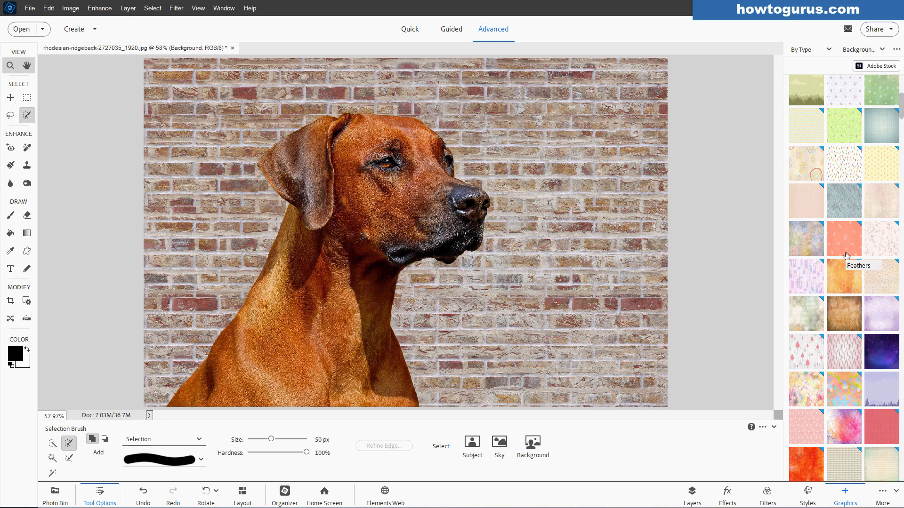
scroll("down", 3)
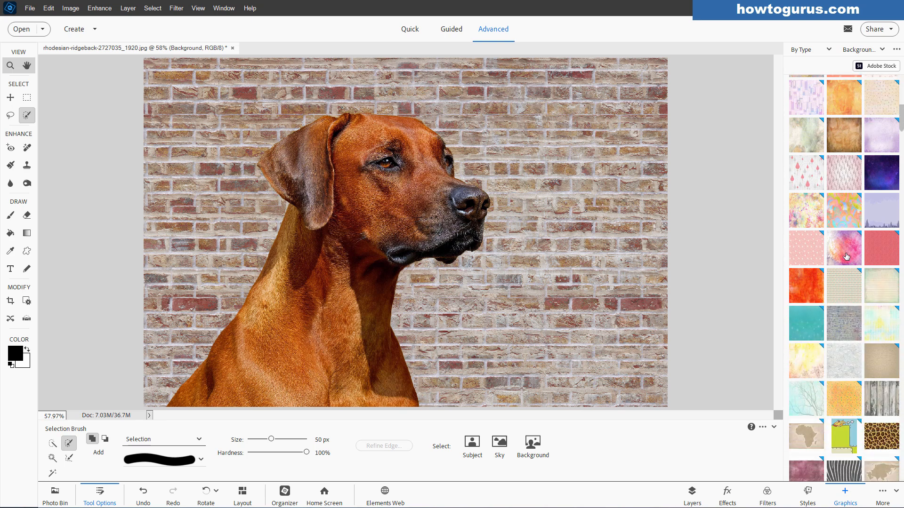
scroll("down", 3)
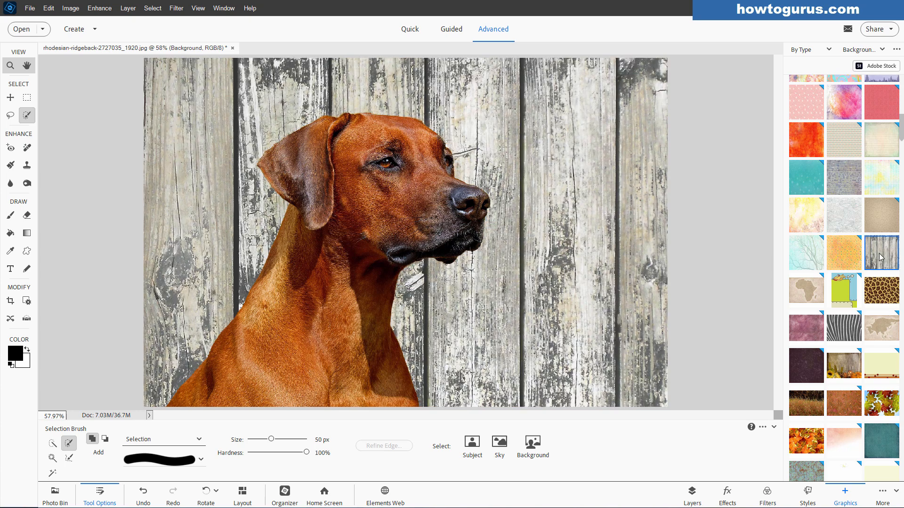
mouse_move(729, 215)
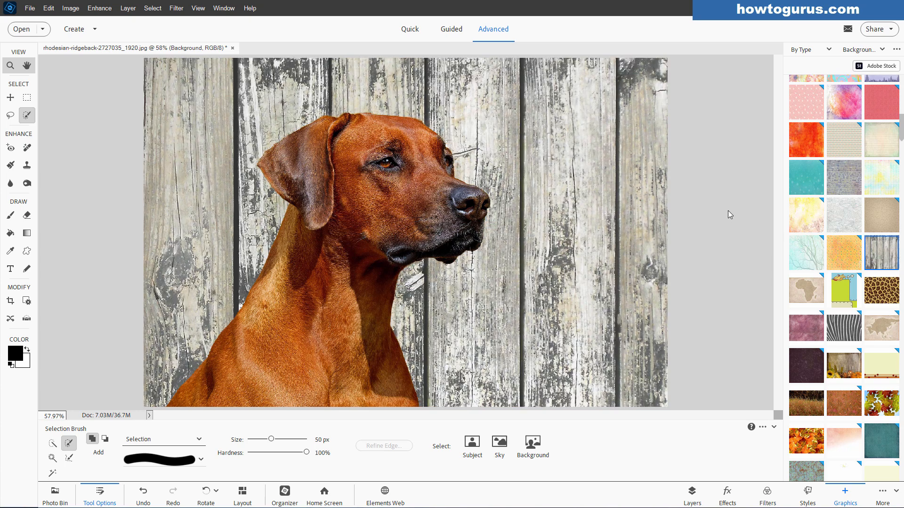
mouse_move(509, 173)
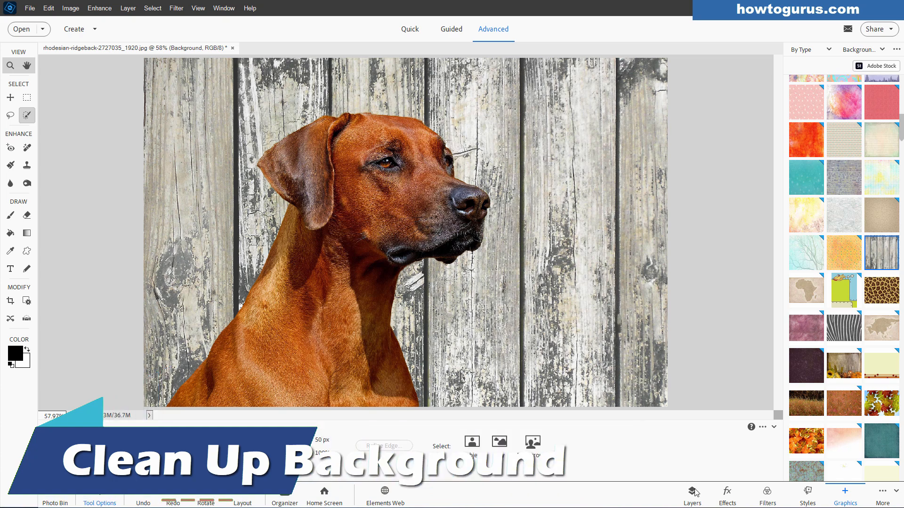
Duplicate the wooden fence layer as Background copy 4 and simplify it into an editable layer
left_click(691, 491)
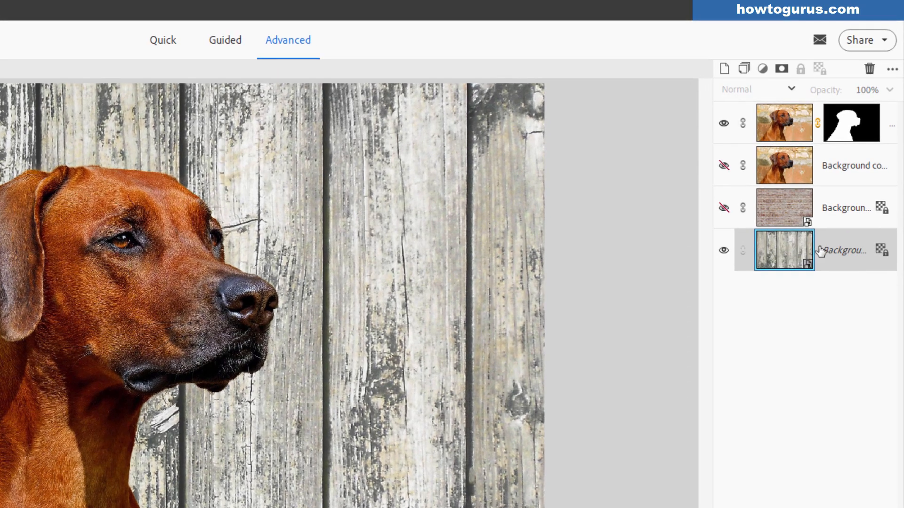
mouse_move(785, 249)
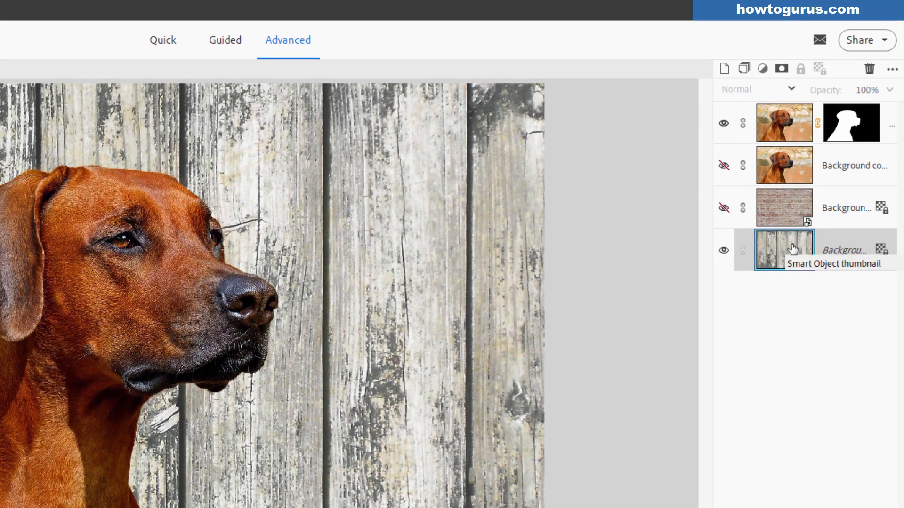
mouse_move(839, 255)
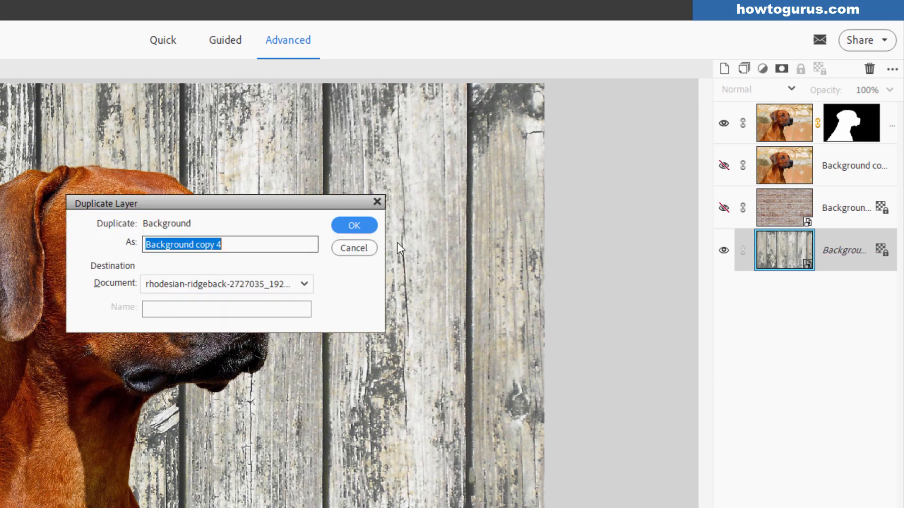
left_click(354, 225)
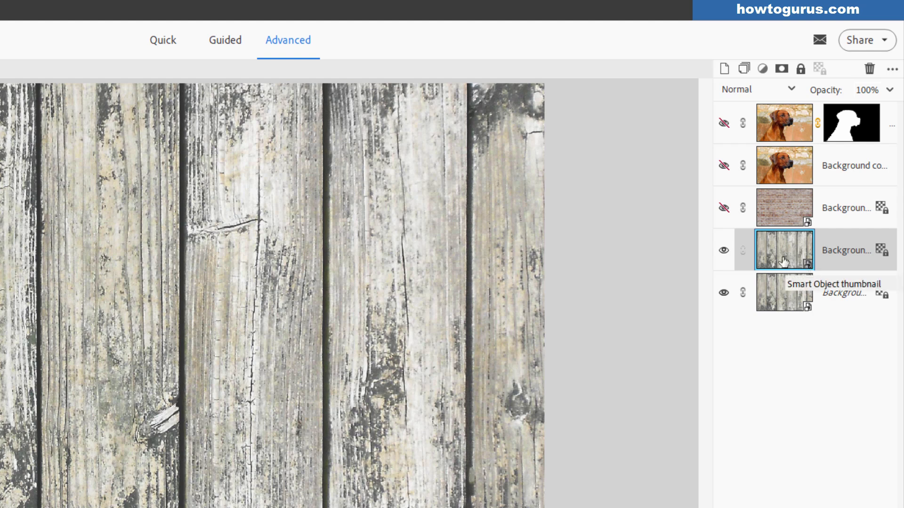
mouse_move(782, 261)
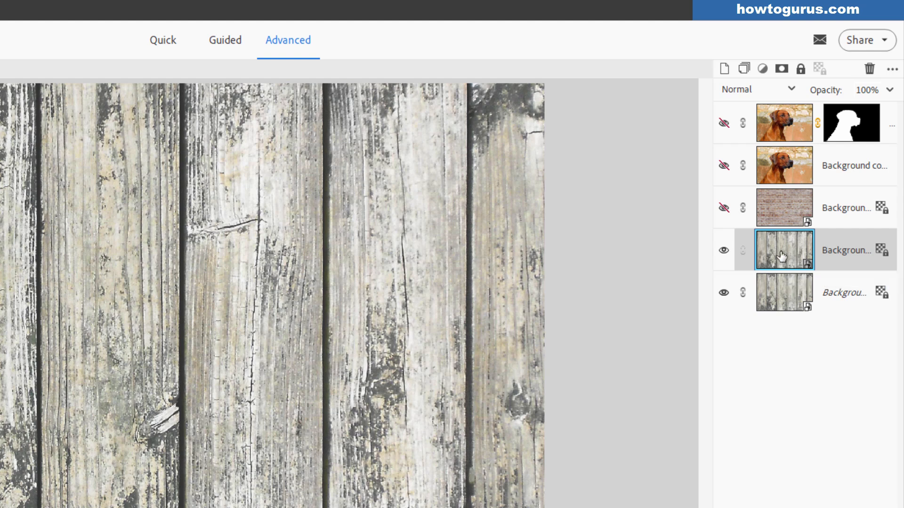
mouse_move(844, 258)
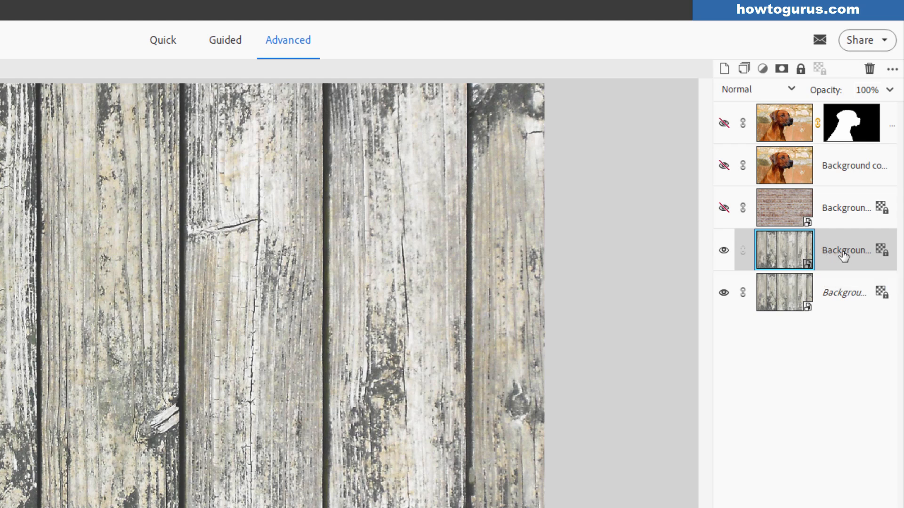
right_click(784, 249)
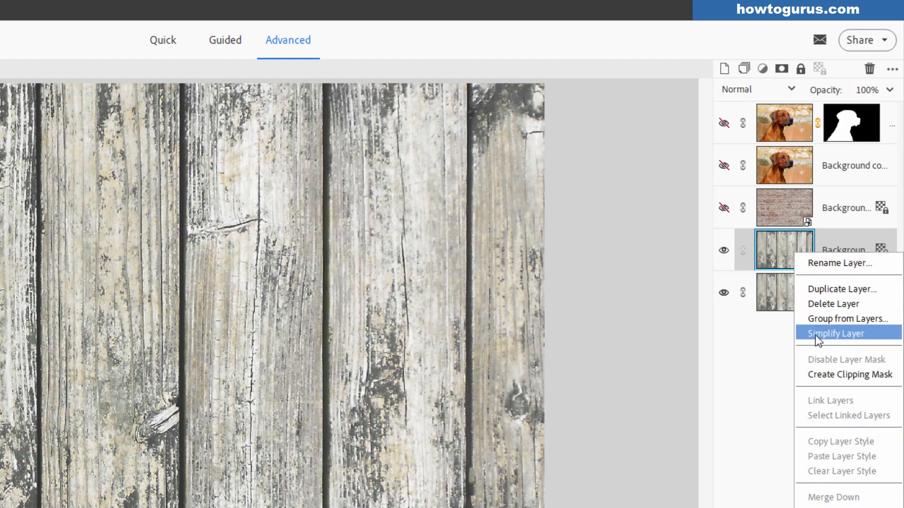
left_click(837, 334)
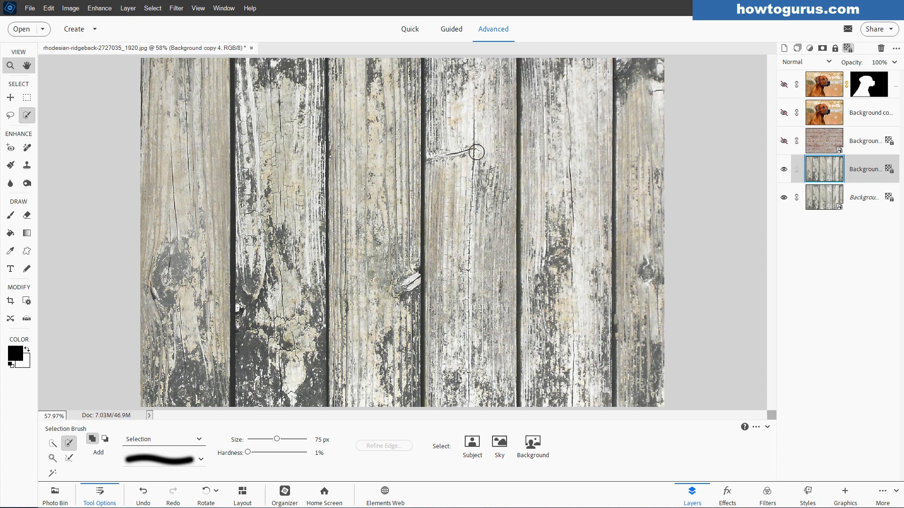
Select the scratch mark on the fence board and fill it with Content-Aware fill
left_click_drag(475, 151, 436, 155)
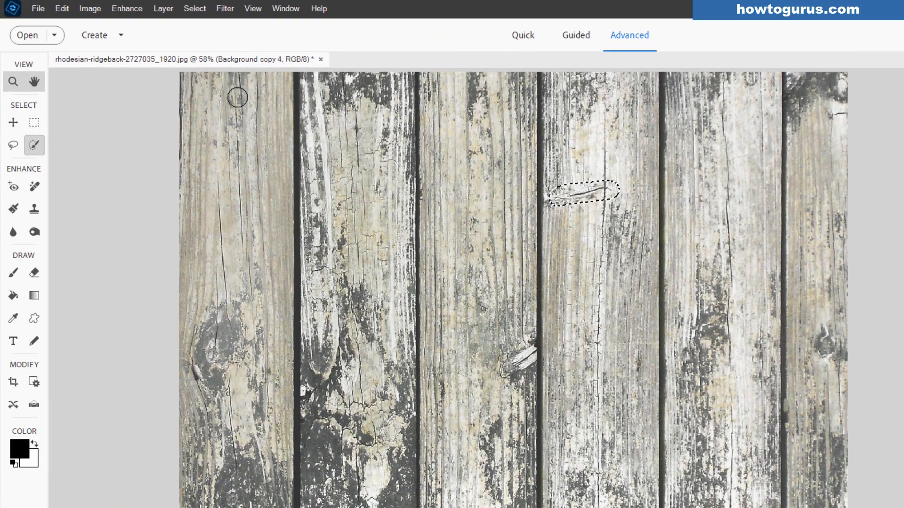
left_click(62, 9)
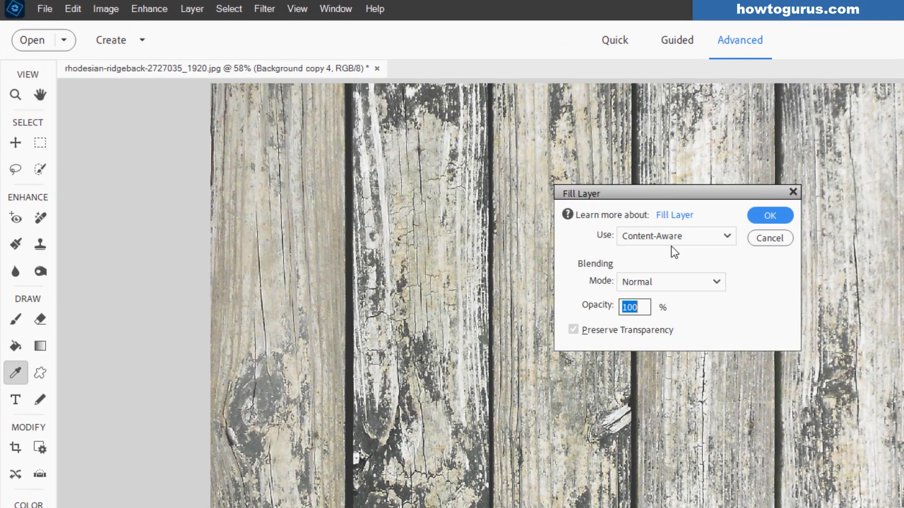
left_click(674, 236)
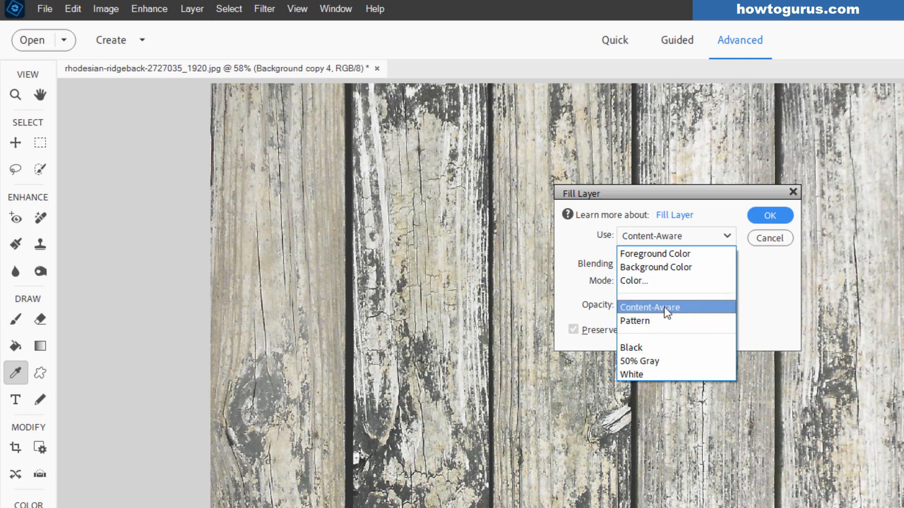
left_click(650, 307)
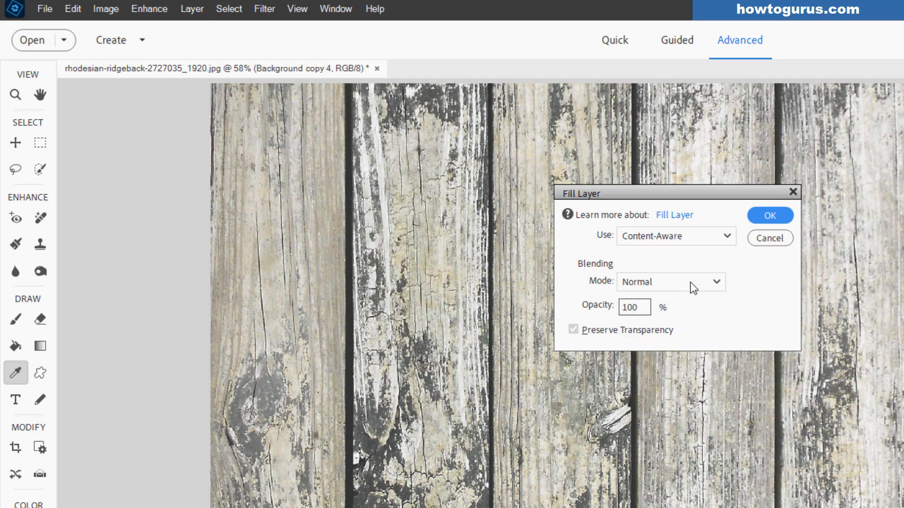
mouse_move(676, 276)
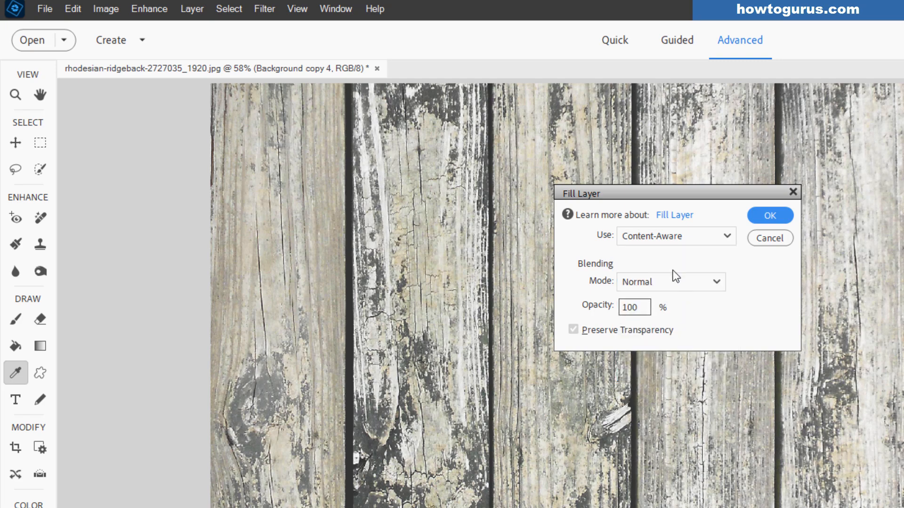
left_click(770, 215)
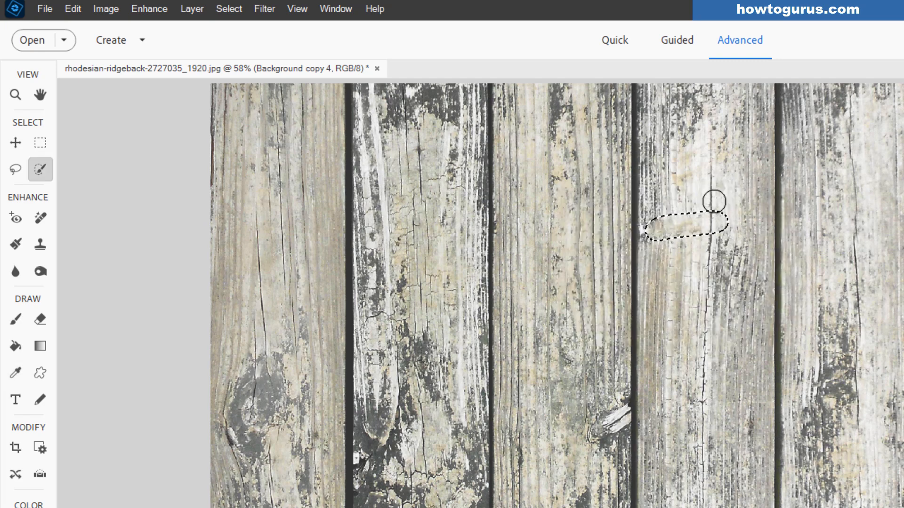
Deselect the repaired area so nothing remains selected
key("ctrl+d")
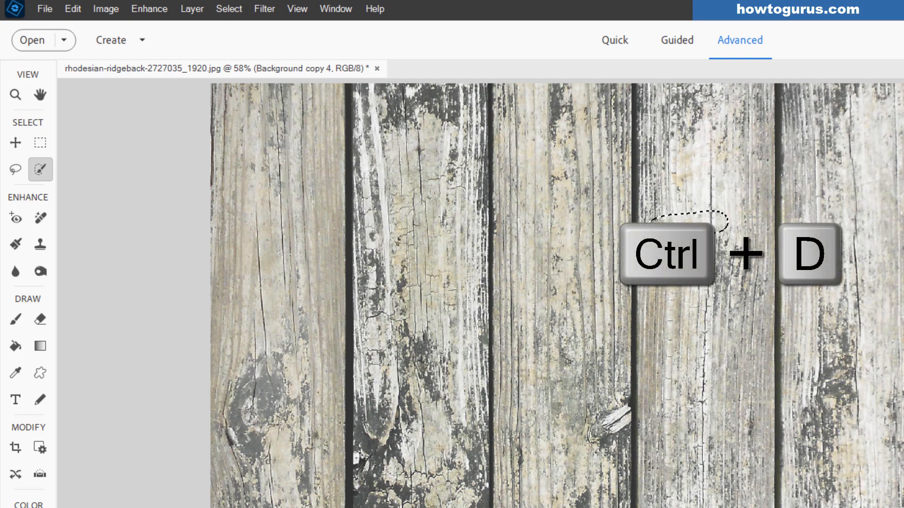
key("ctrl+d")
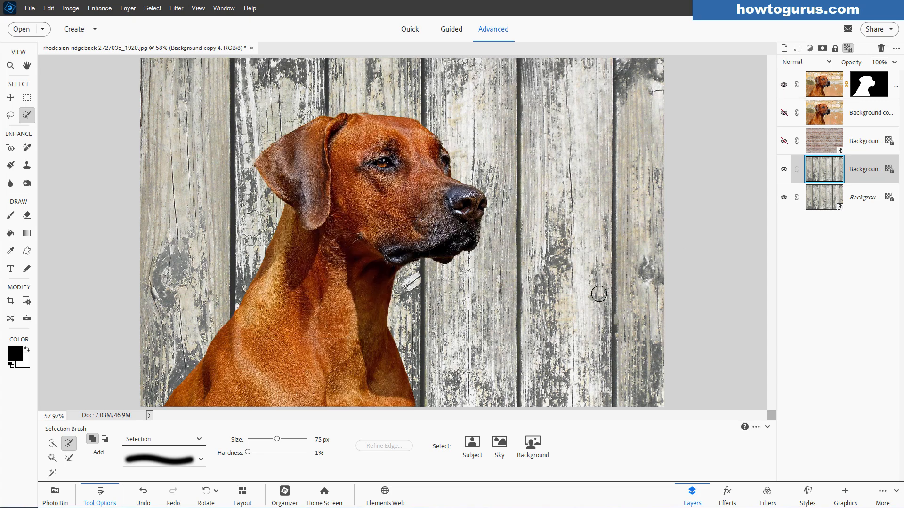
mouse_move(543, 195)
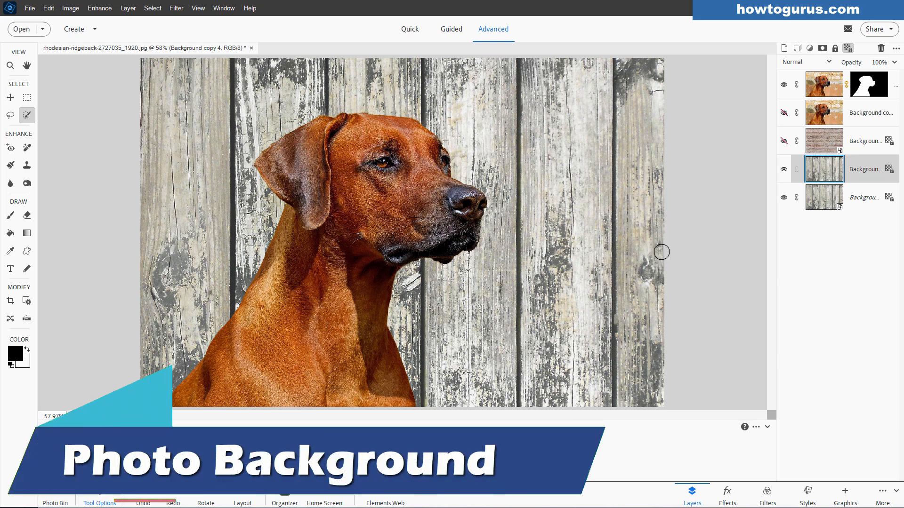
mouse_move(549, 309)
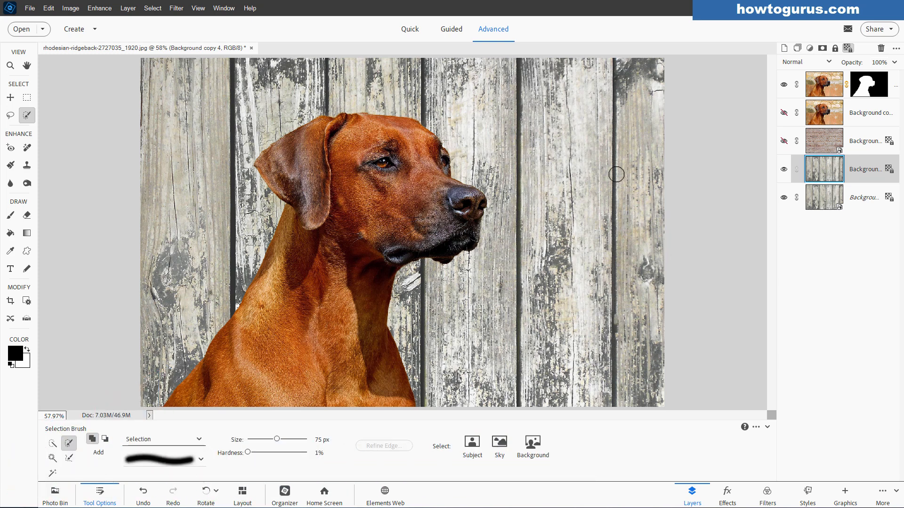
mouse_move(40, 53)
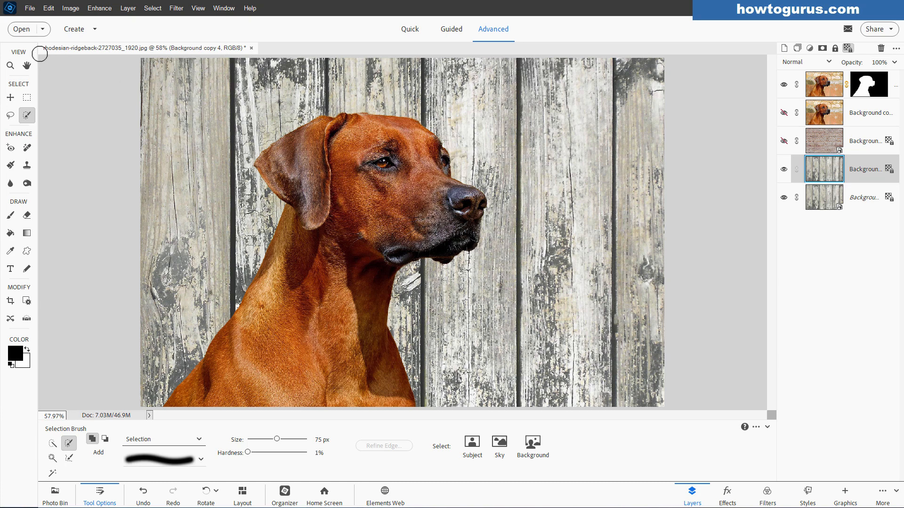
Open the grass photo and confirm Allow Floating Documents is enabled in General preferences
left_click(30, 8)
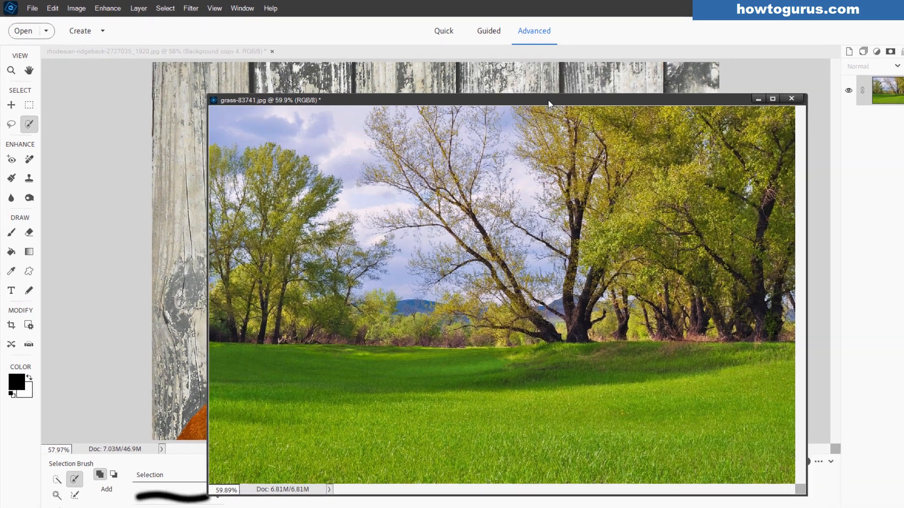
left_click(53, 9)
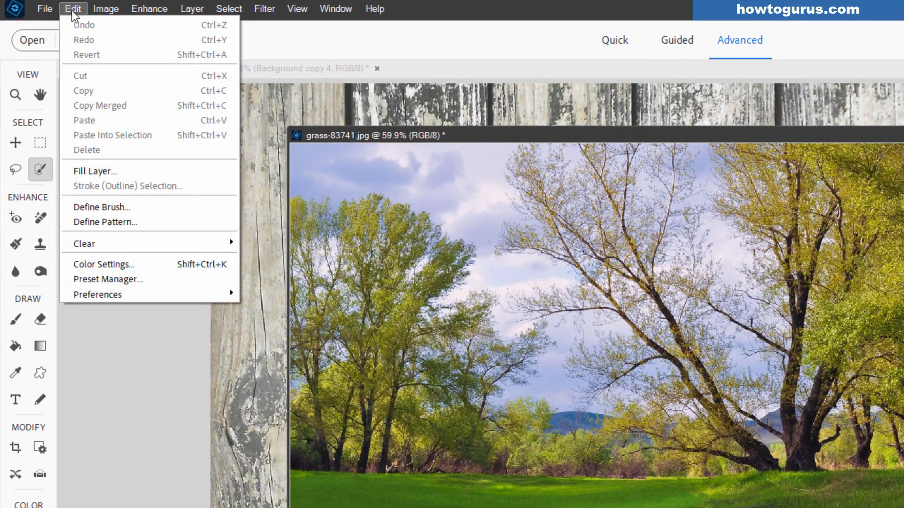
mouse_move(97, 294)
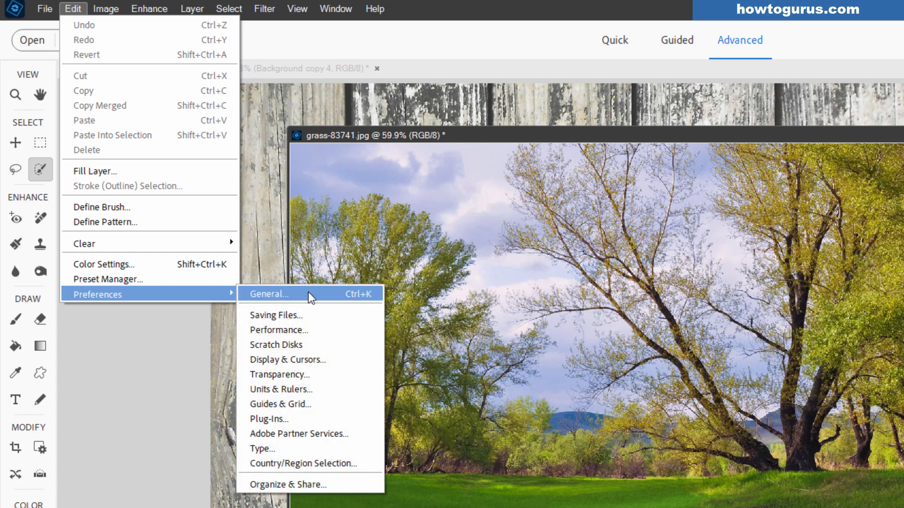
left_click(268, 293)
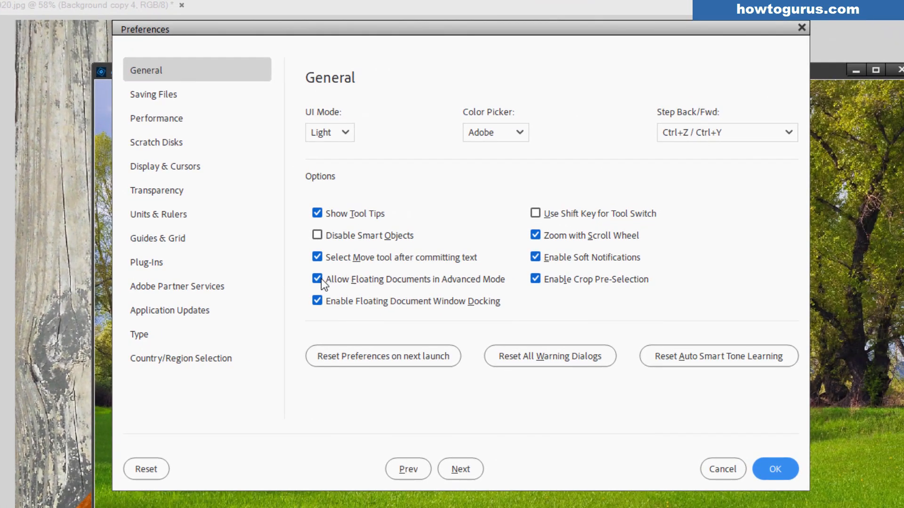
mouse_move(411, 286)
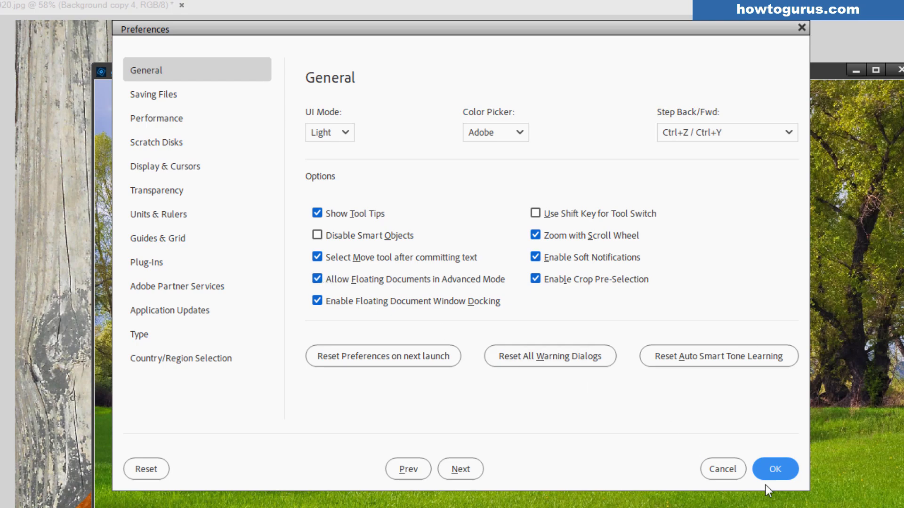
left_click(775, 469)
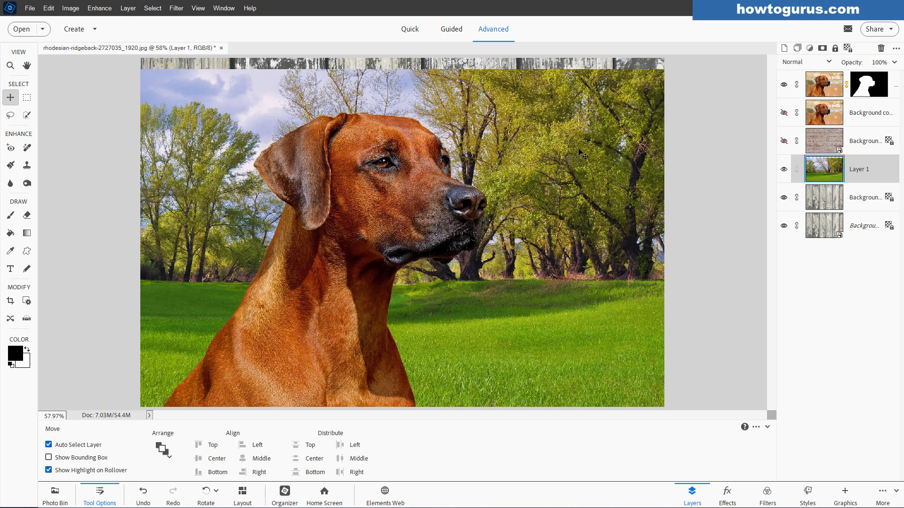
Free-transform the grass photo layer, enlarging it to cover the canvas top
key("ctrl+t")
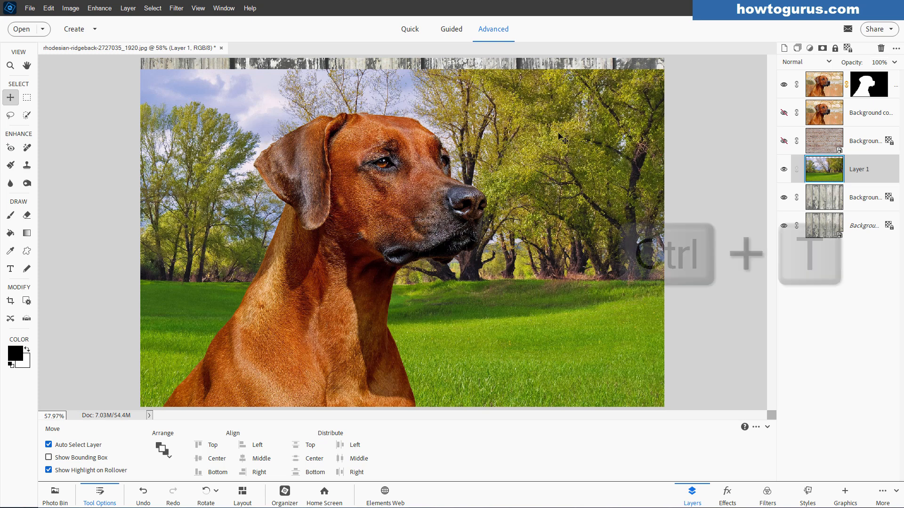
key("ctrl+t")
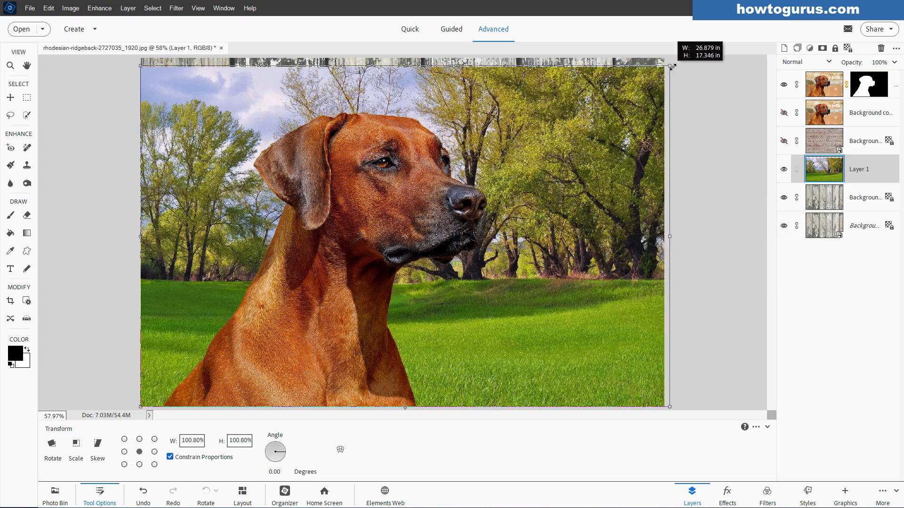
left_click_drag(671, 63, 686, 65)
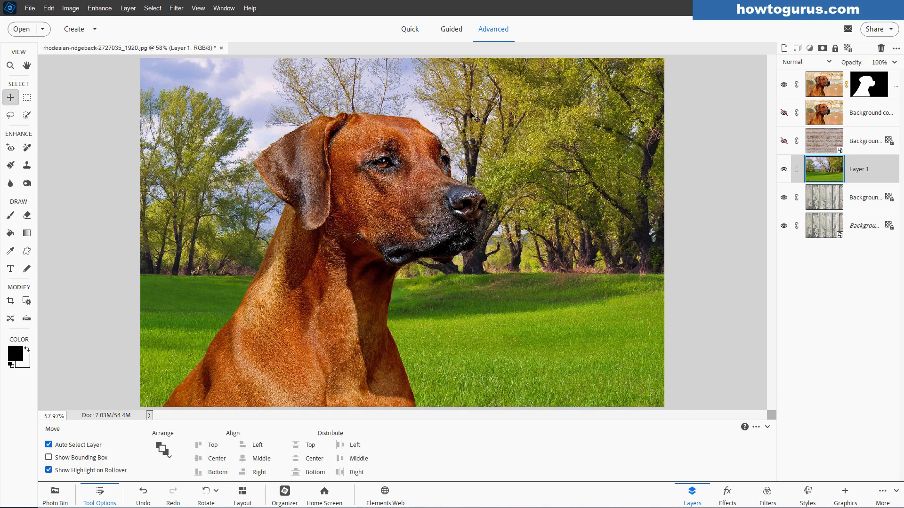
mouse_move(573, 150)
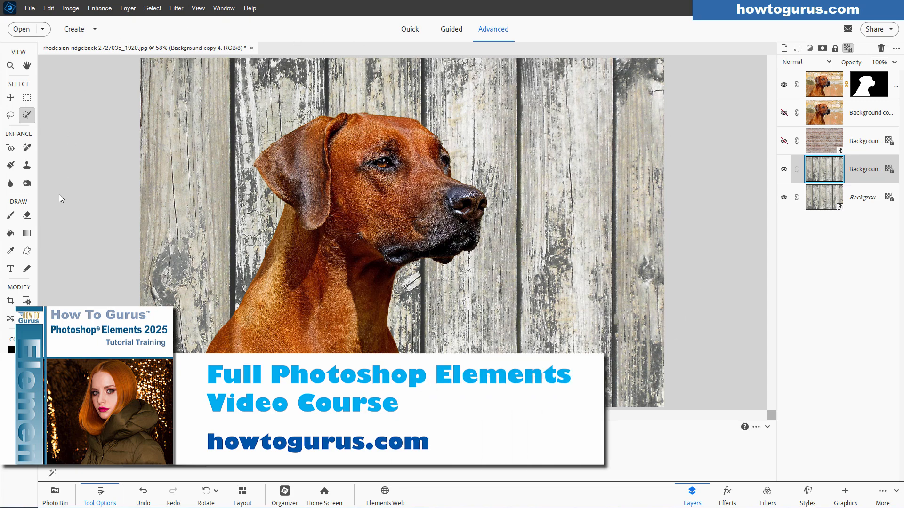
mouse_move(90, 197)
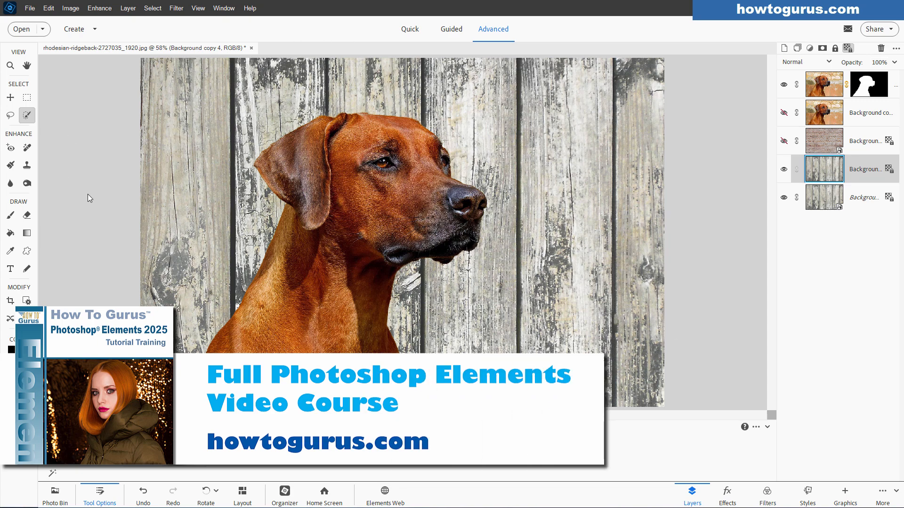